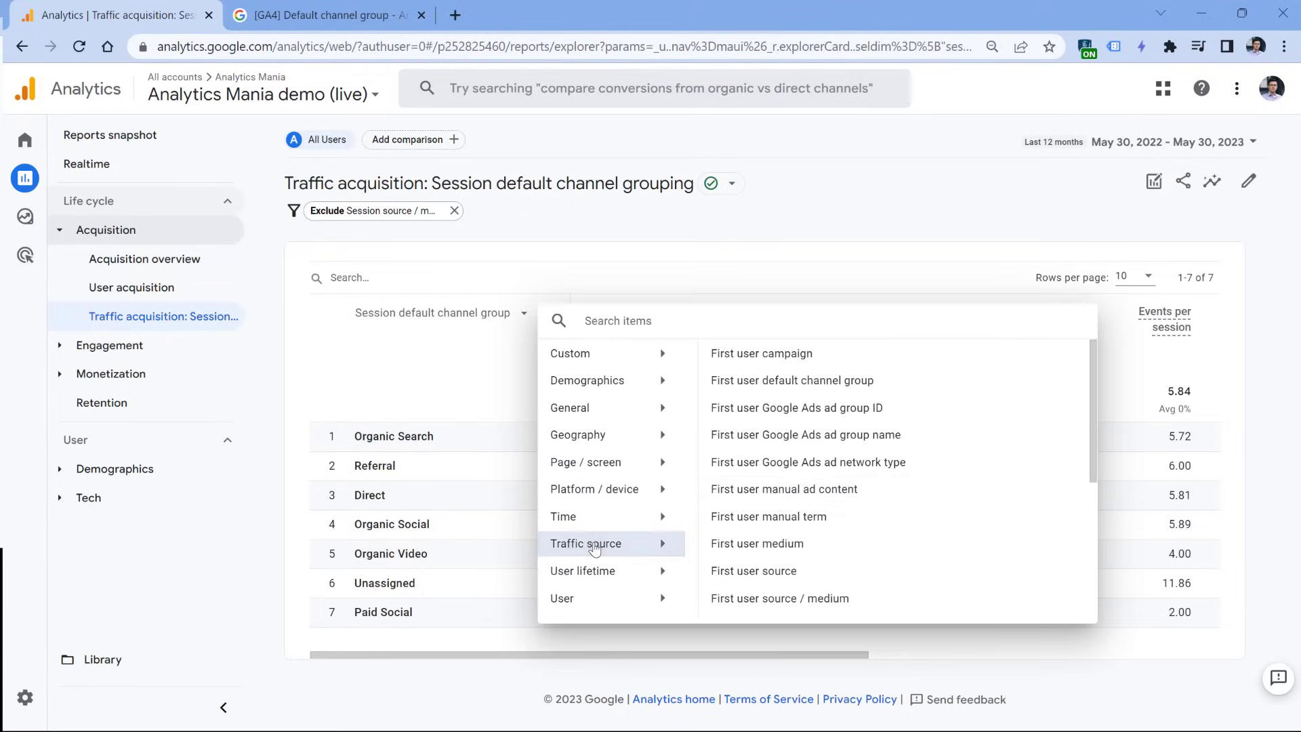
Step: Scroll the Traffic source dimension list down to Session source / medium
scroll(down, 3)
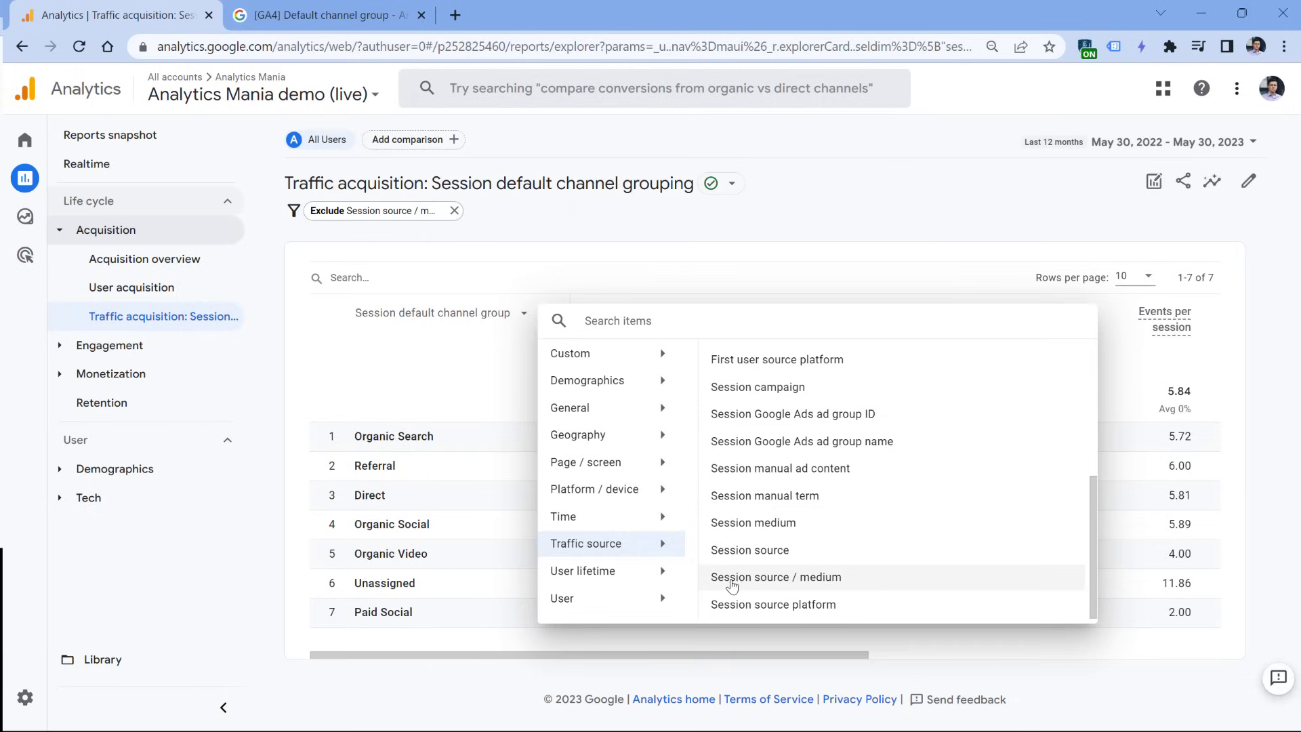
mouse_move(764, 579)
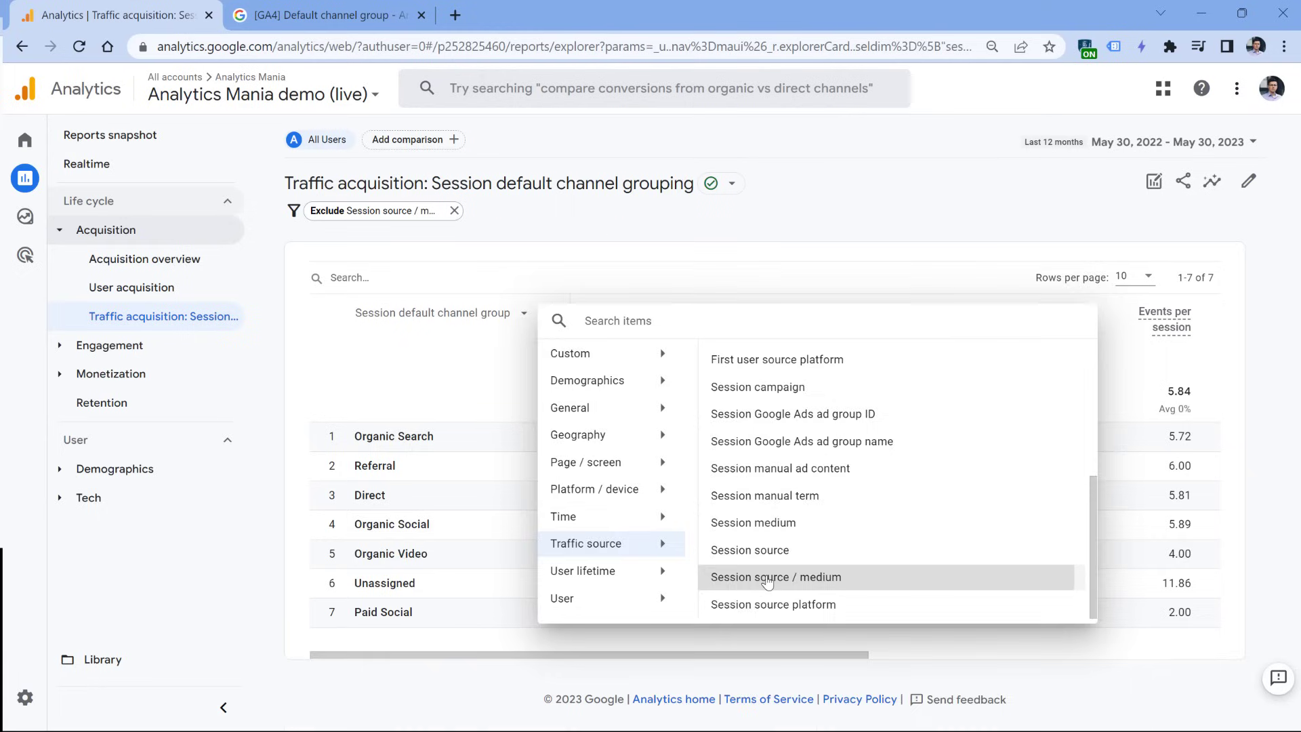
Step: Add Session source / medium as secondary dimension and search the table for 'unassigned'
click(774, 578)
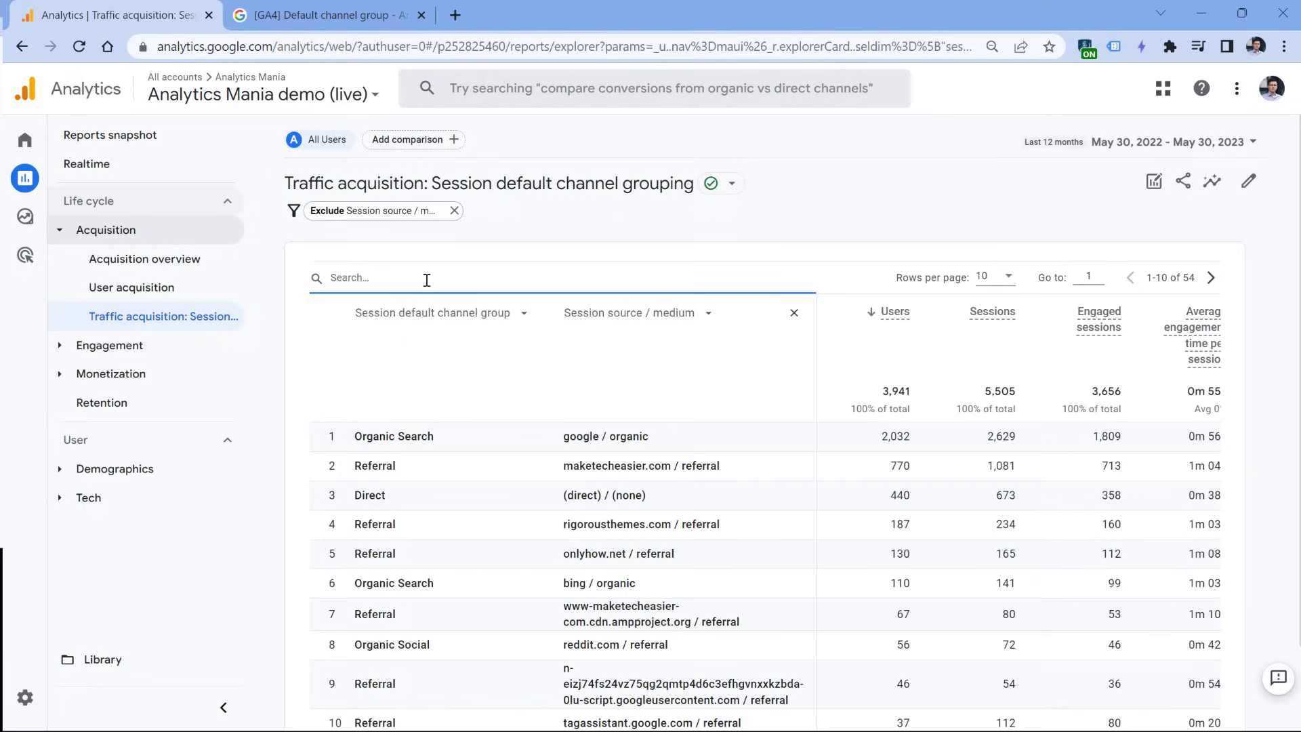
text(unassigned)
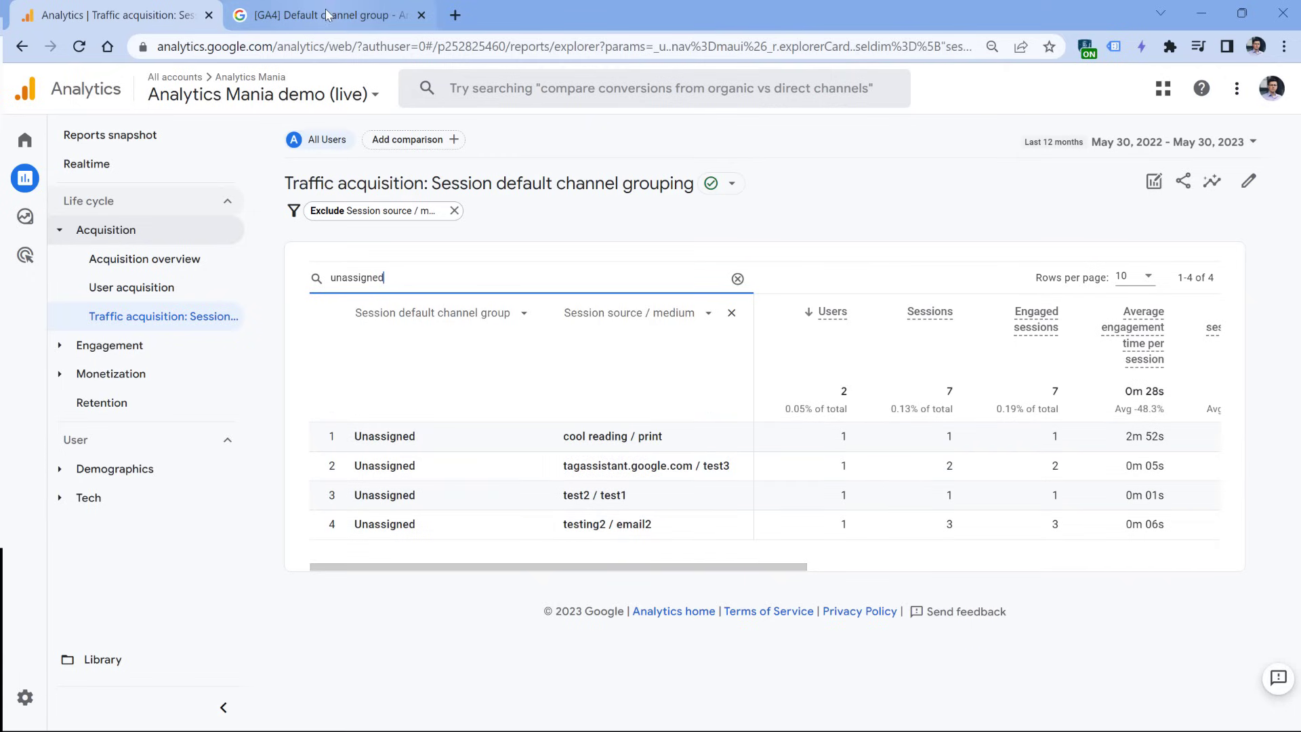
Step: Read the [GA4] Default channel group article's rules table down to the Unassigned note
click(328, 15)
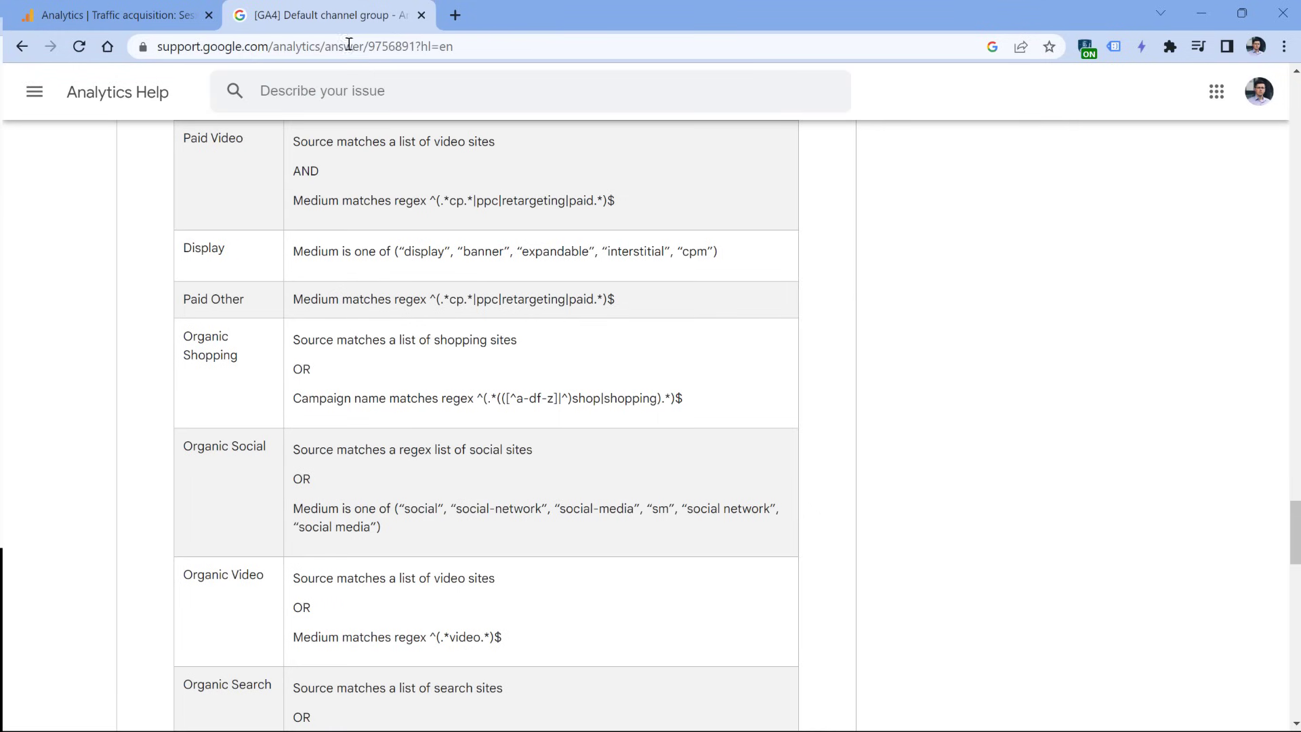
mouse_move(457, 198)
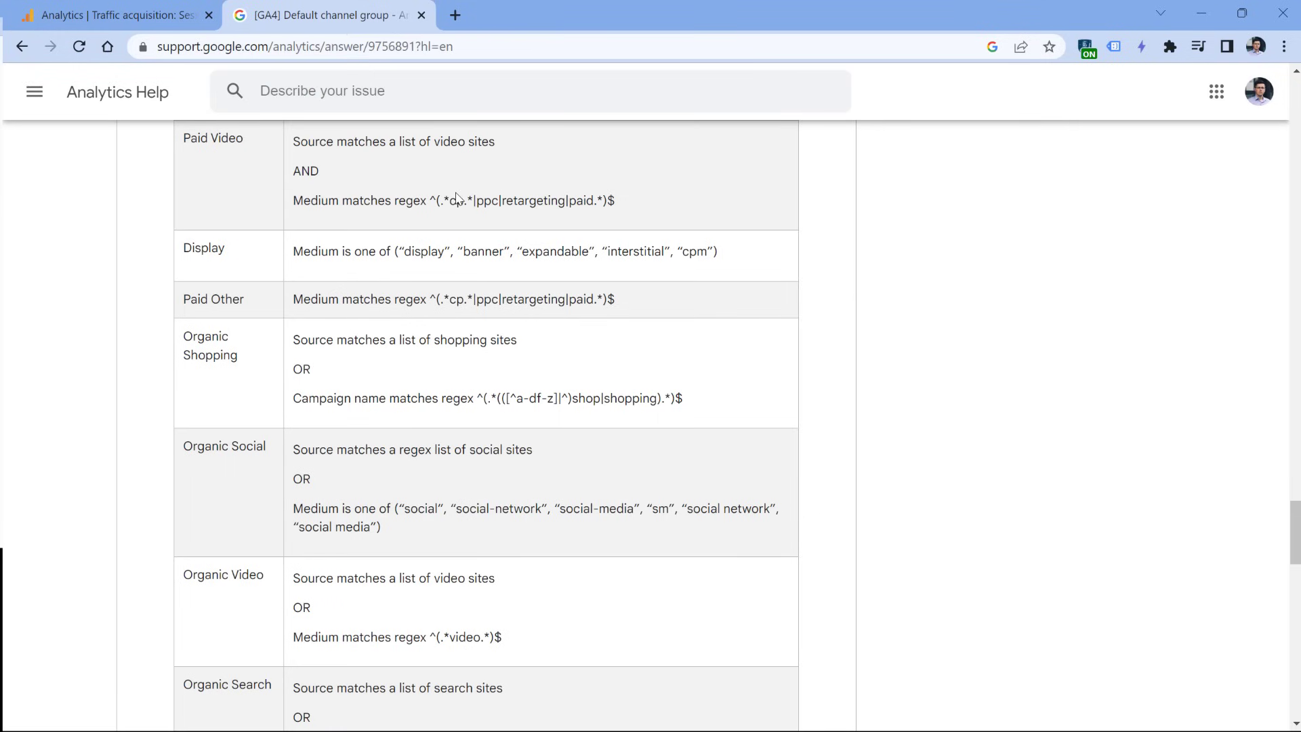
scroll(down, 3)
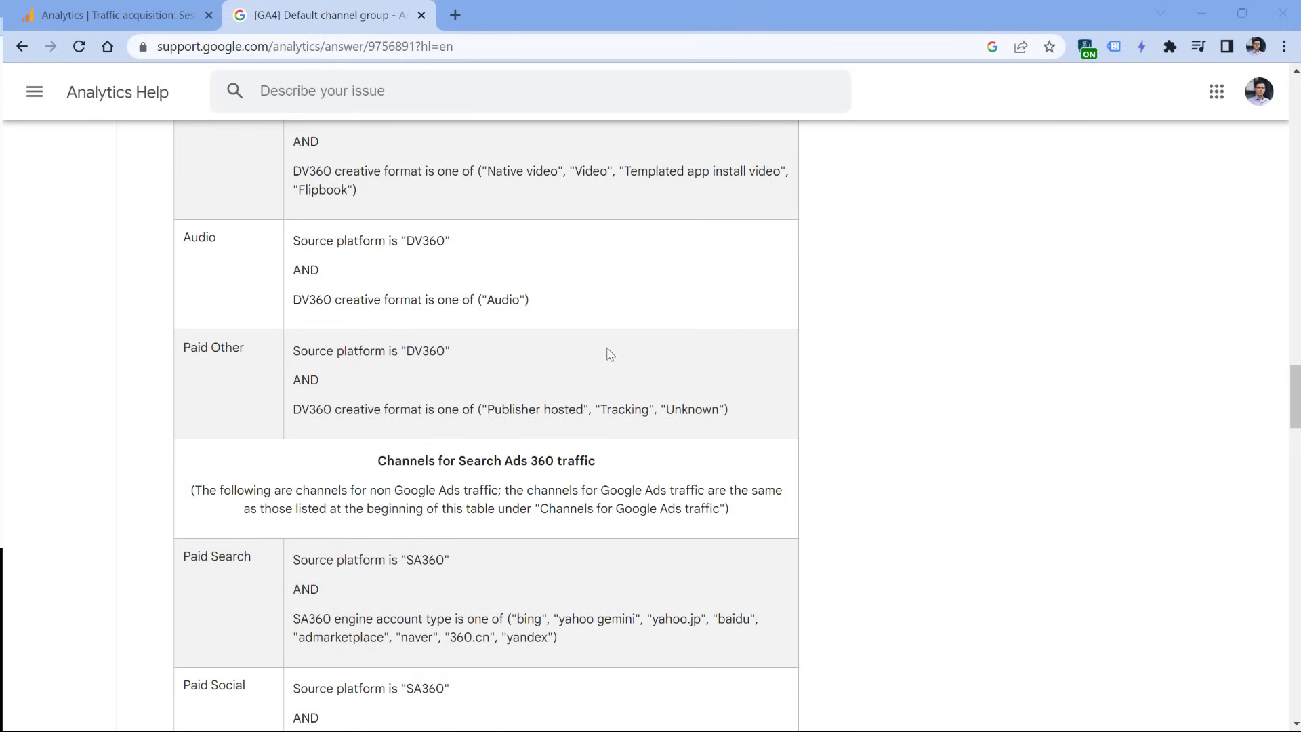
scroll(down, 3)
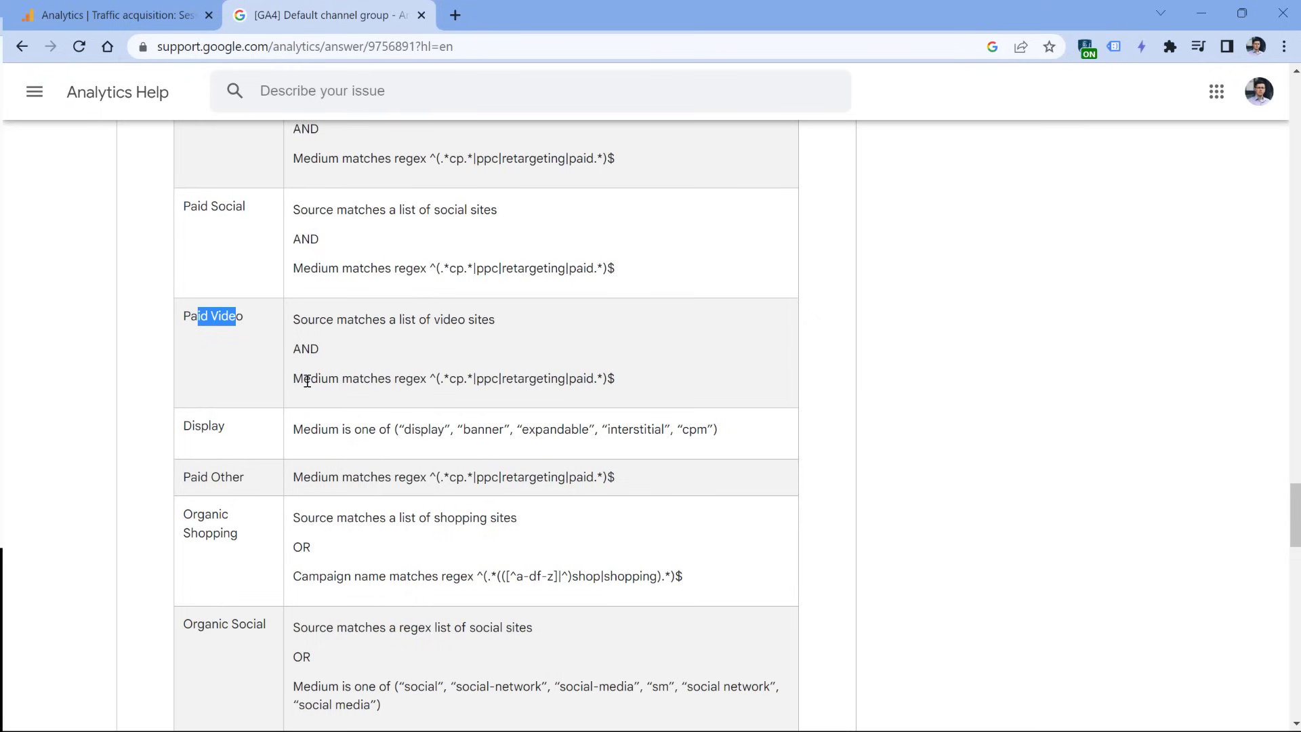
click(454, 378)
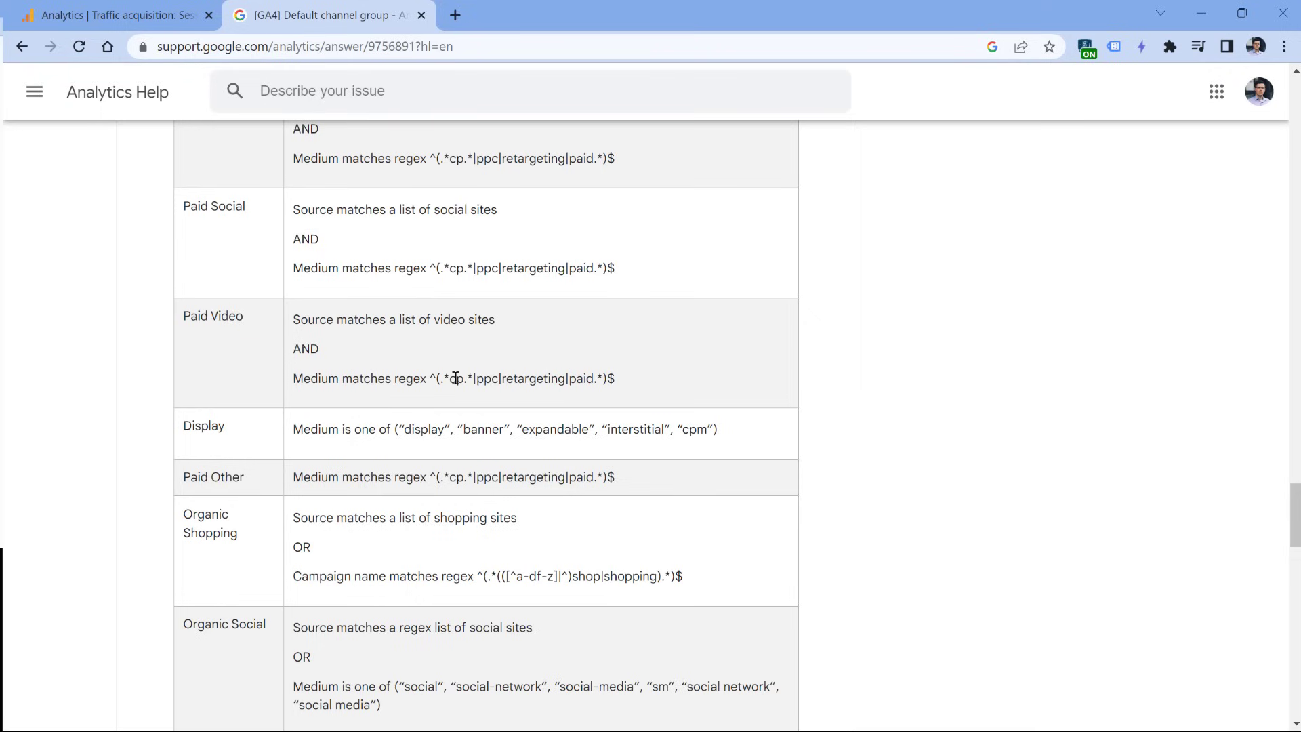
mouse_move(539, 378)
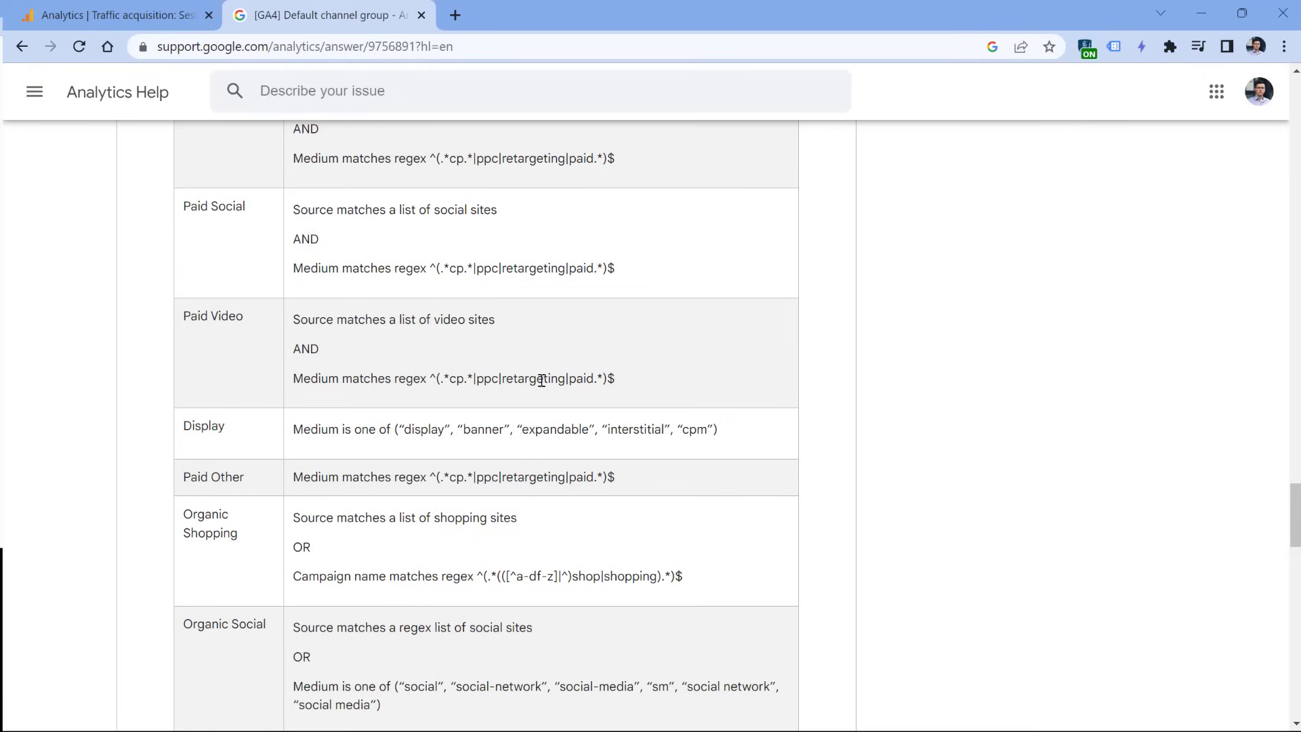
mouse_move(582, 309)
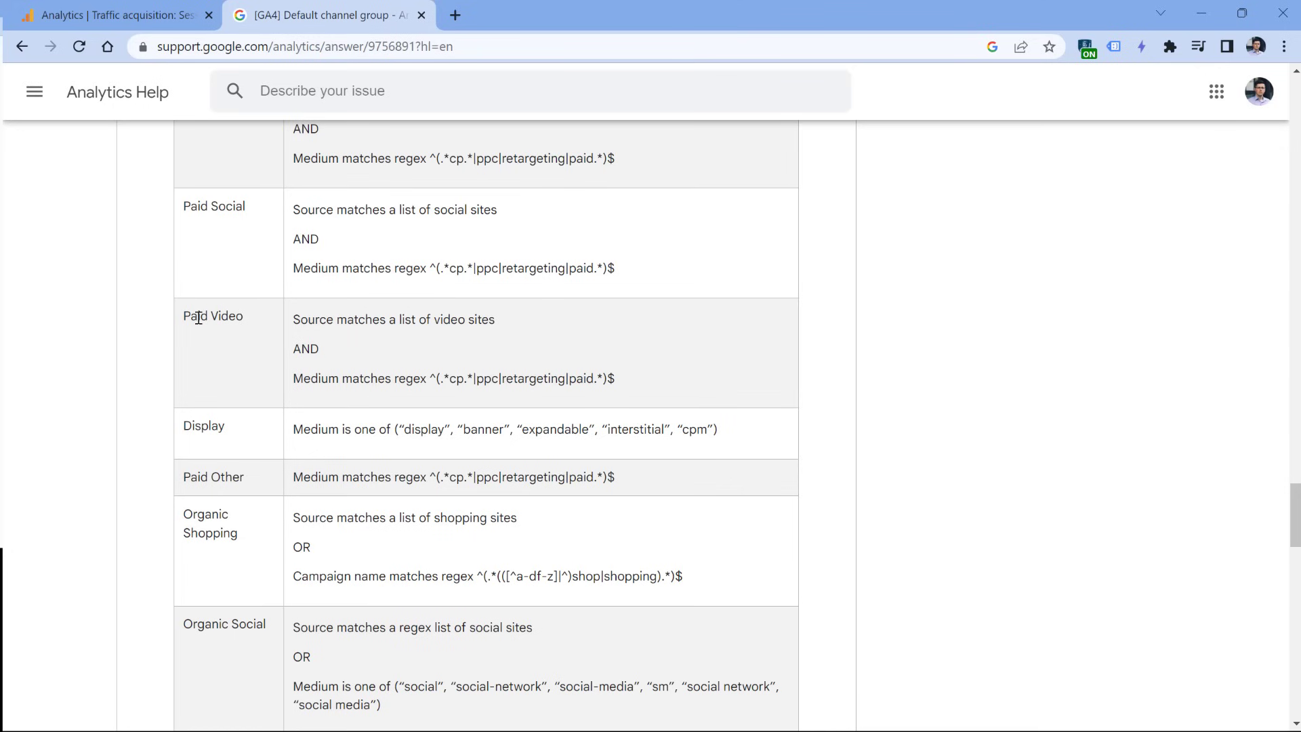
mouse_move(262, 349)
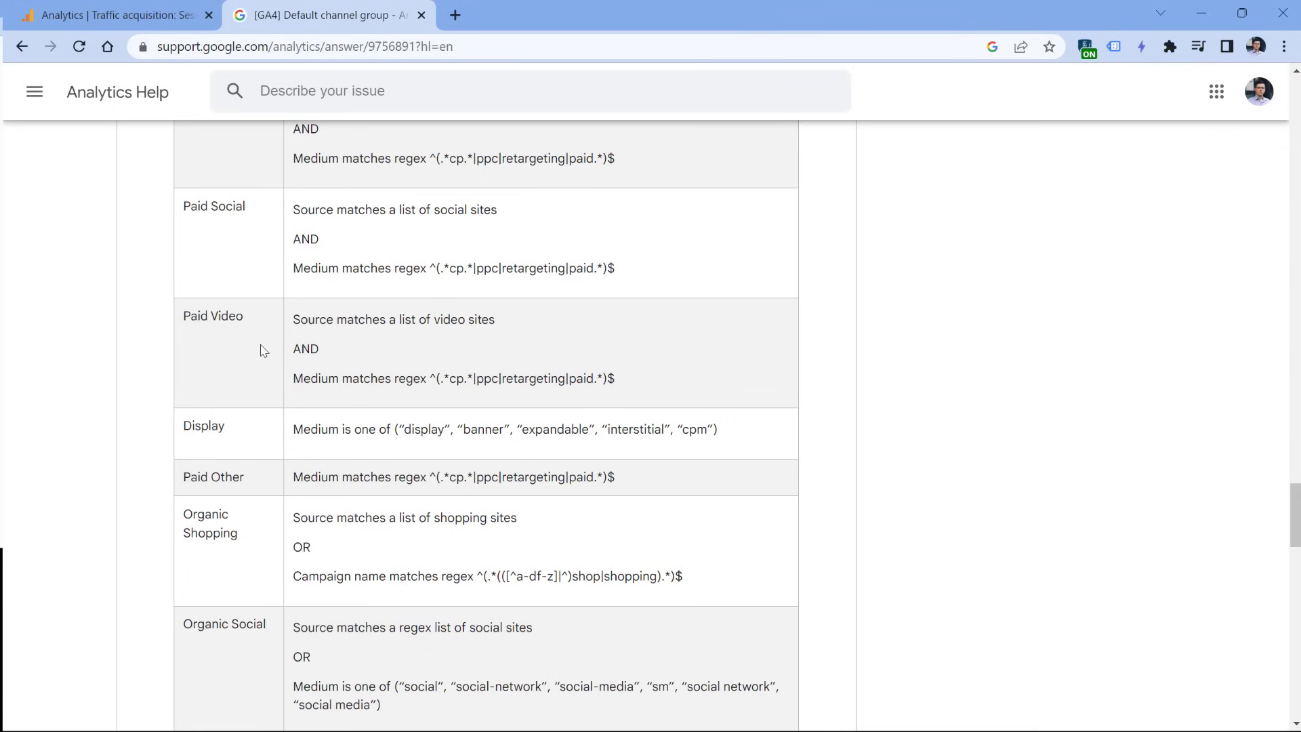
scroll(up, 3)
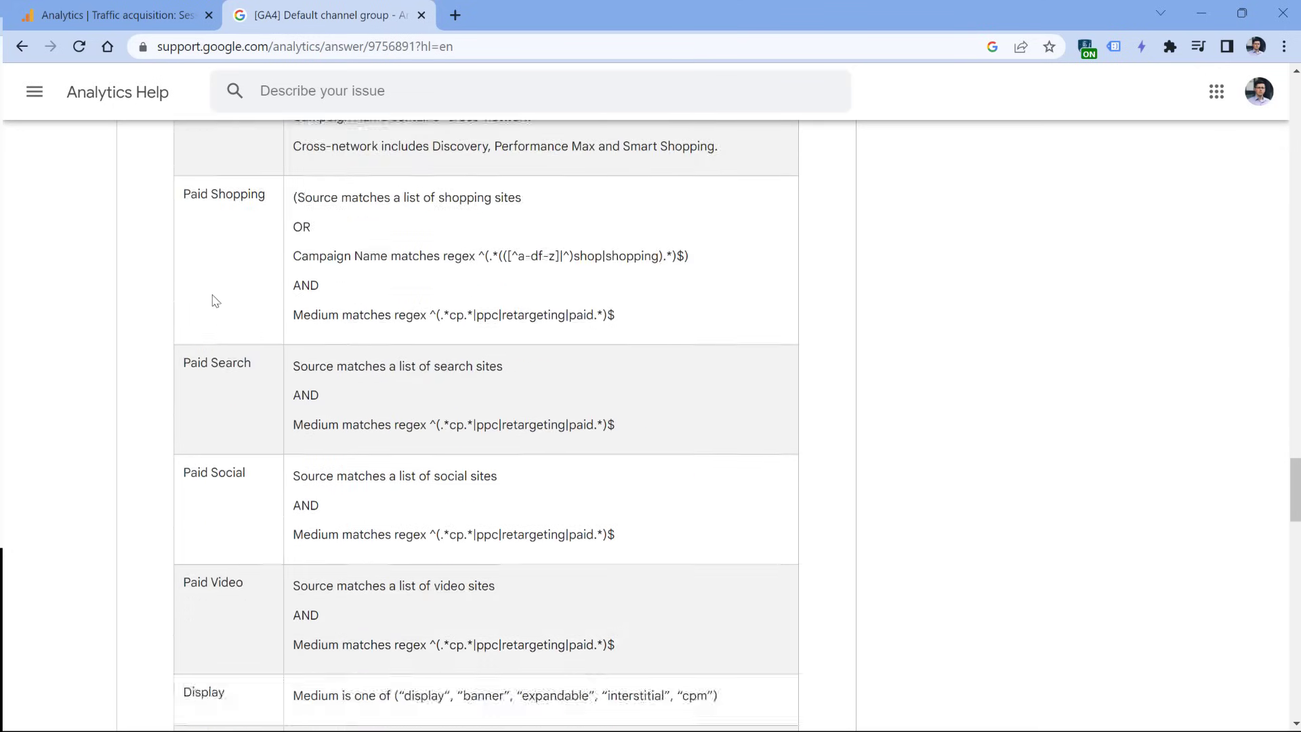
scroll(down, 3)
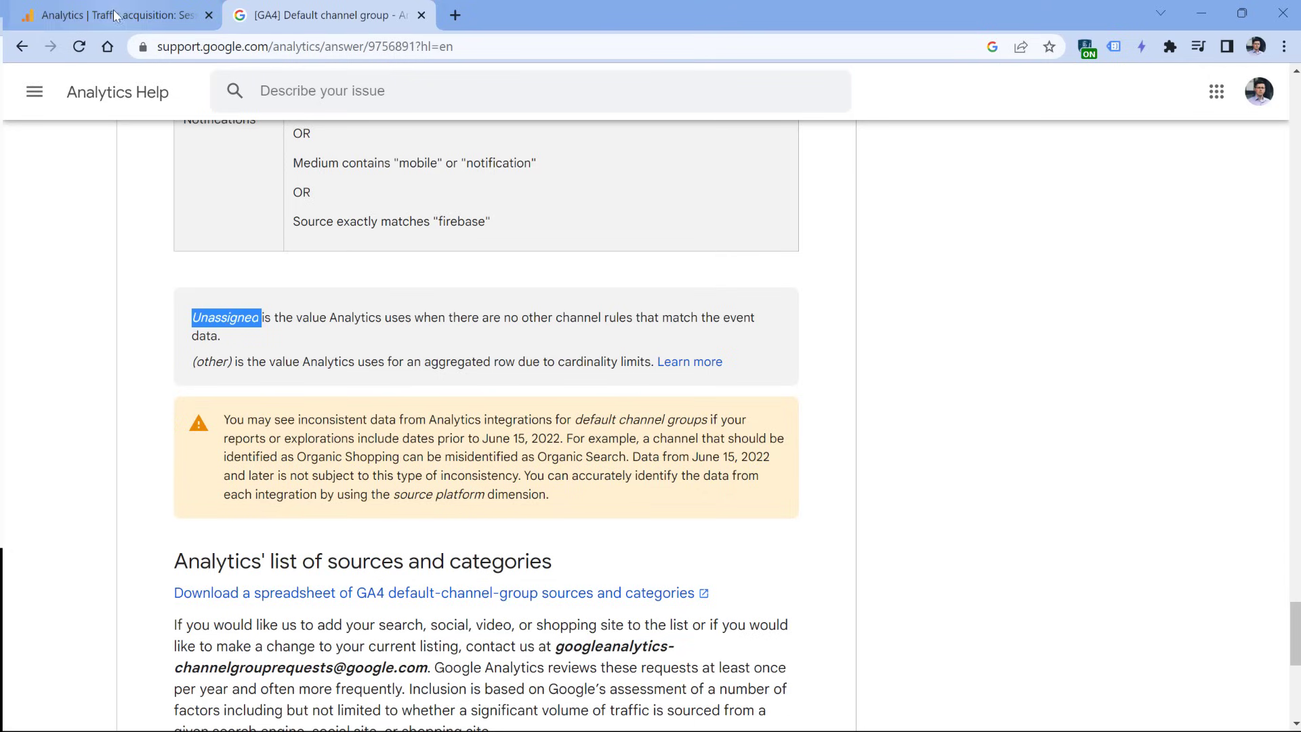
Step: Check that the medium 'print' appears nowhere in the help article's channel rules, then return to the report
click(116, 15)
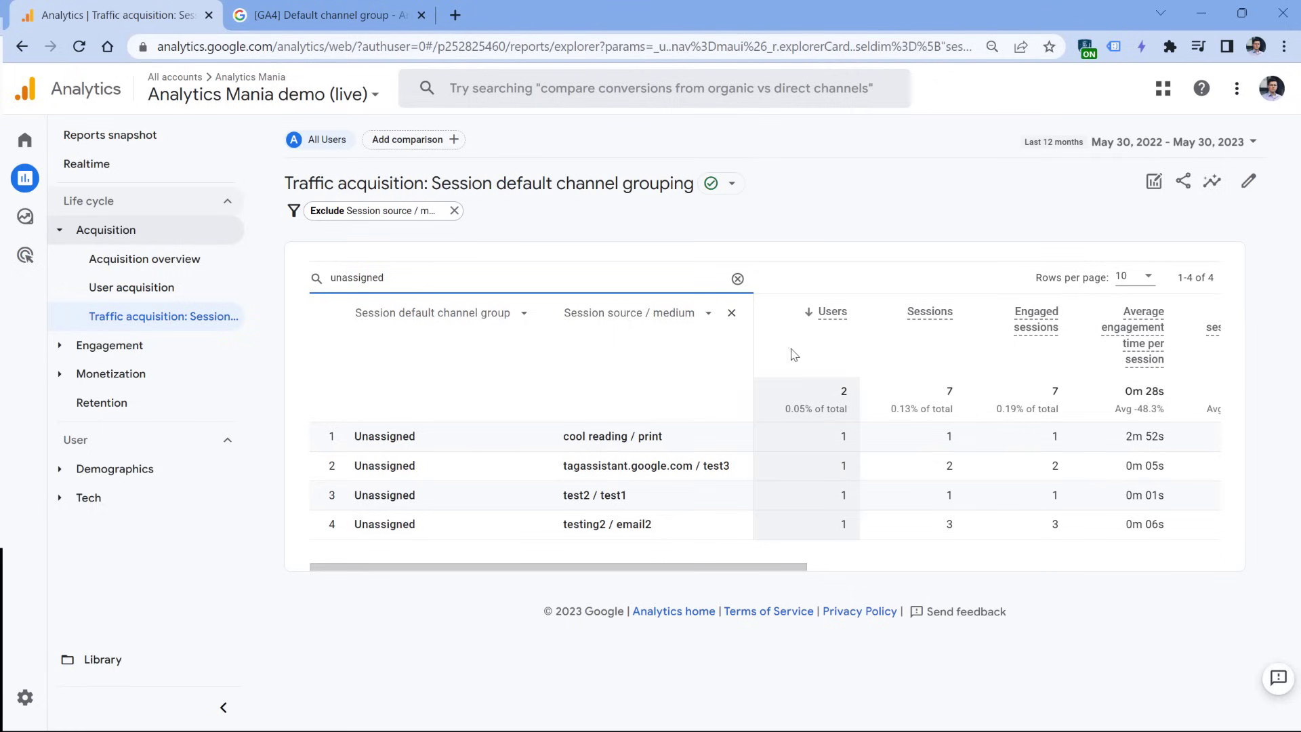
double_click(649, 435)
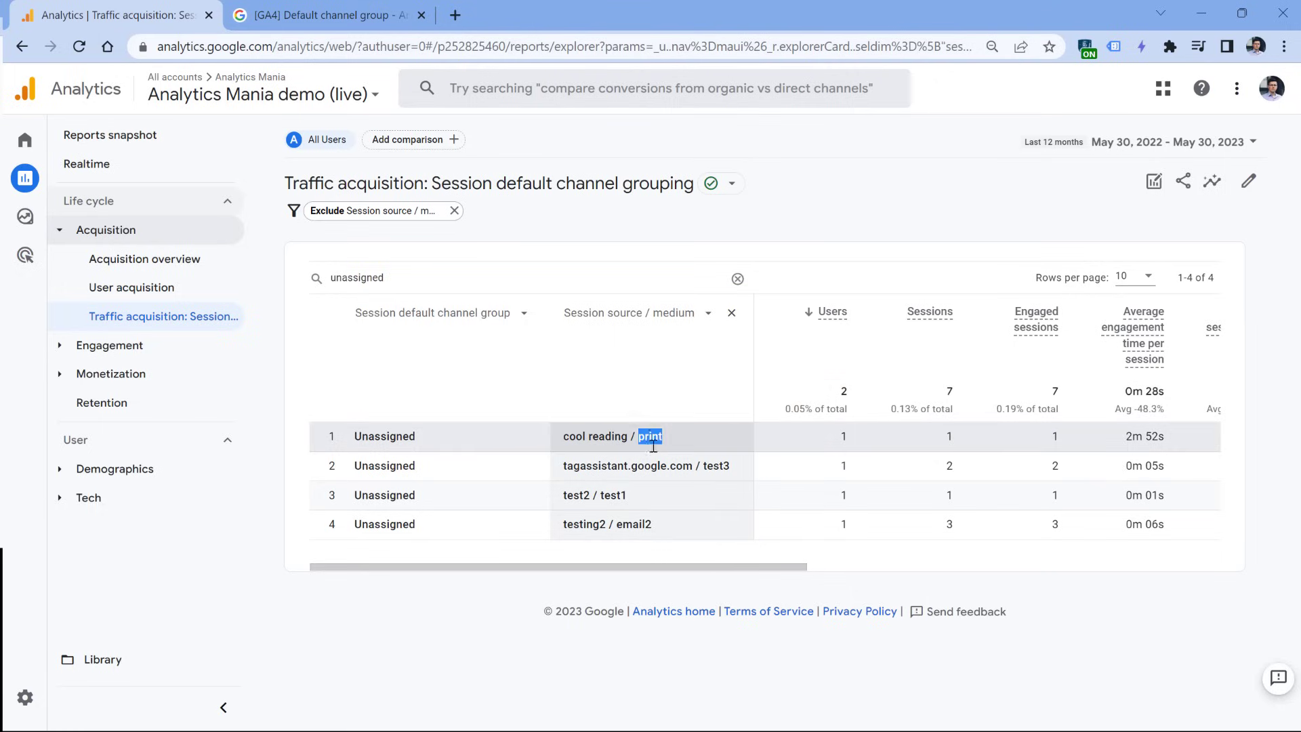
click(324, 14)
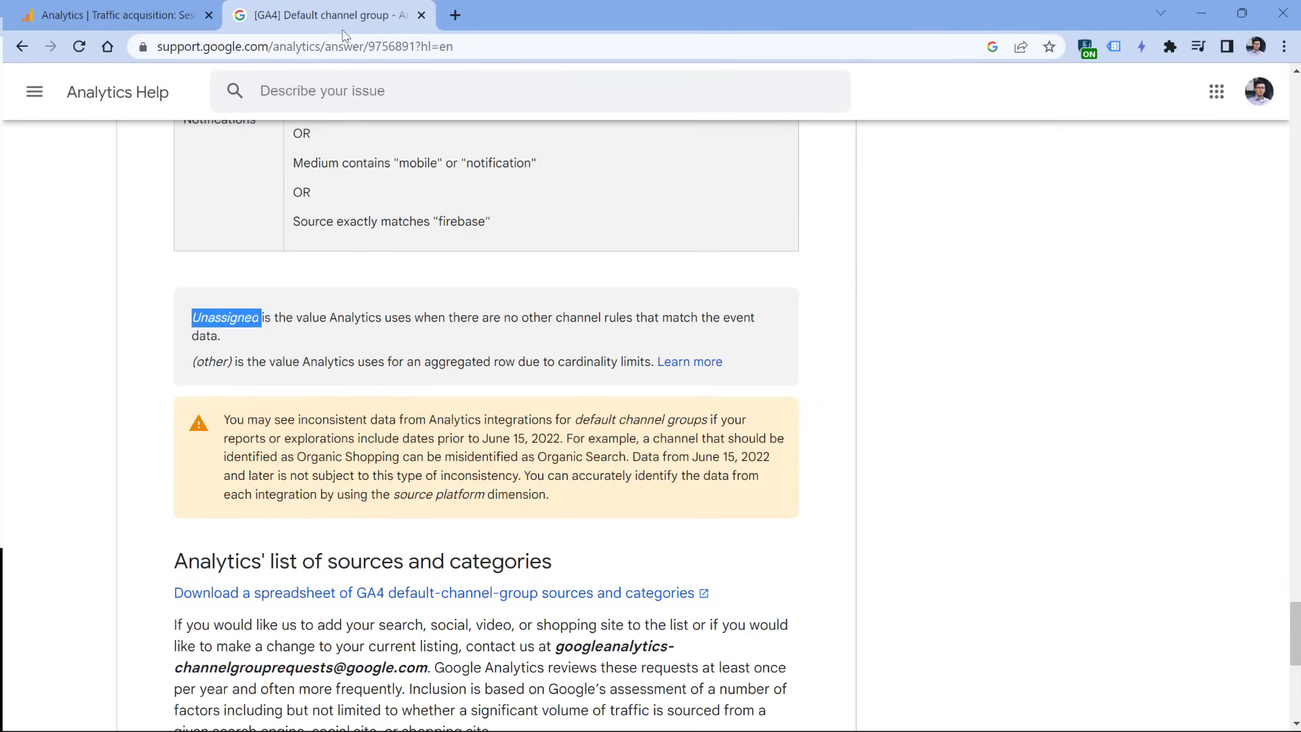
text(print)
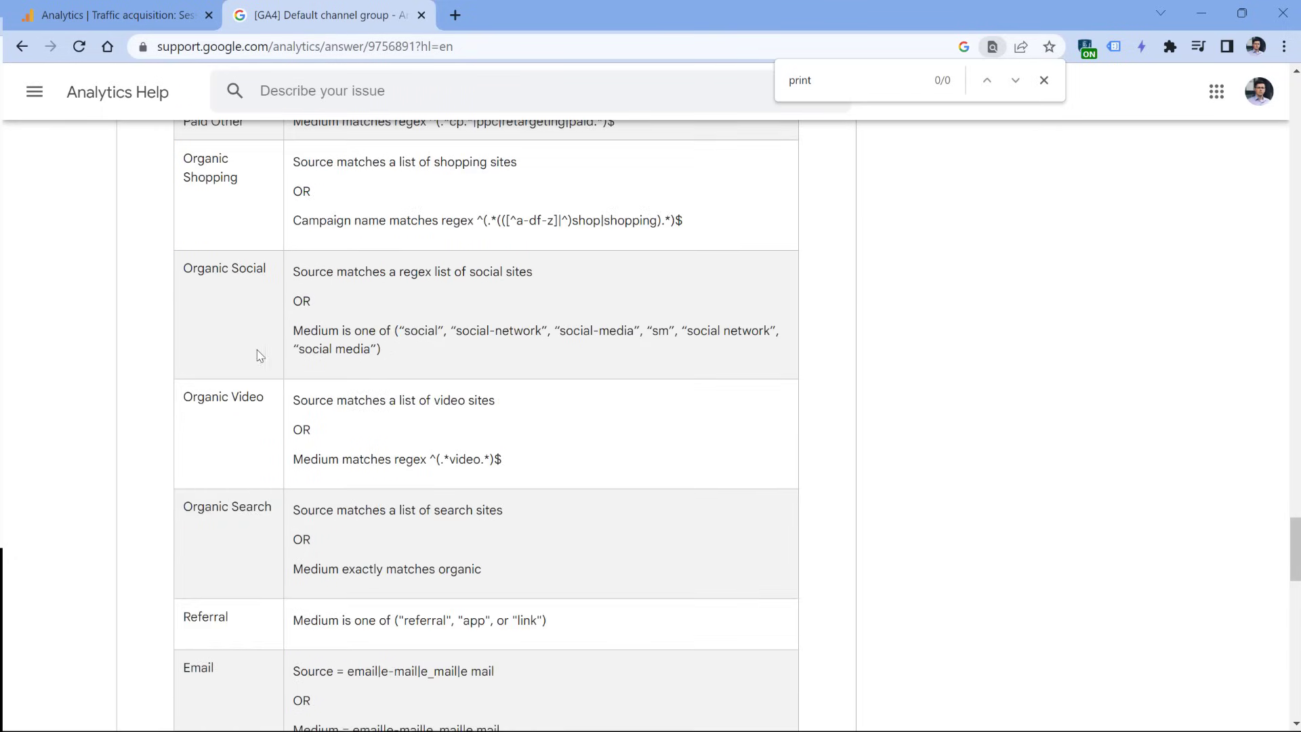
scroll(up, 3)
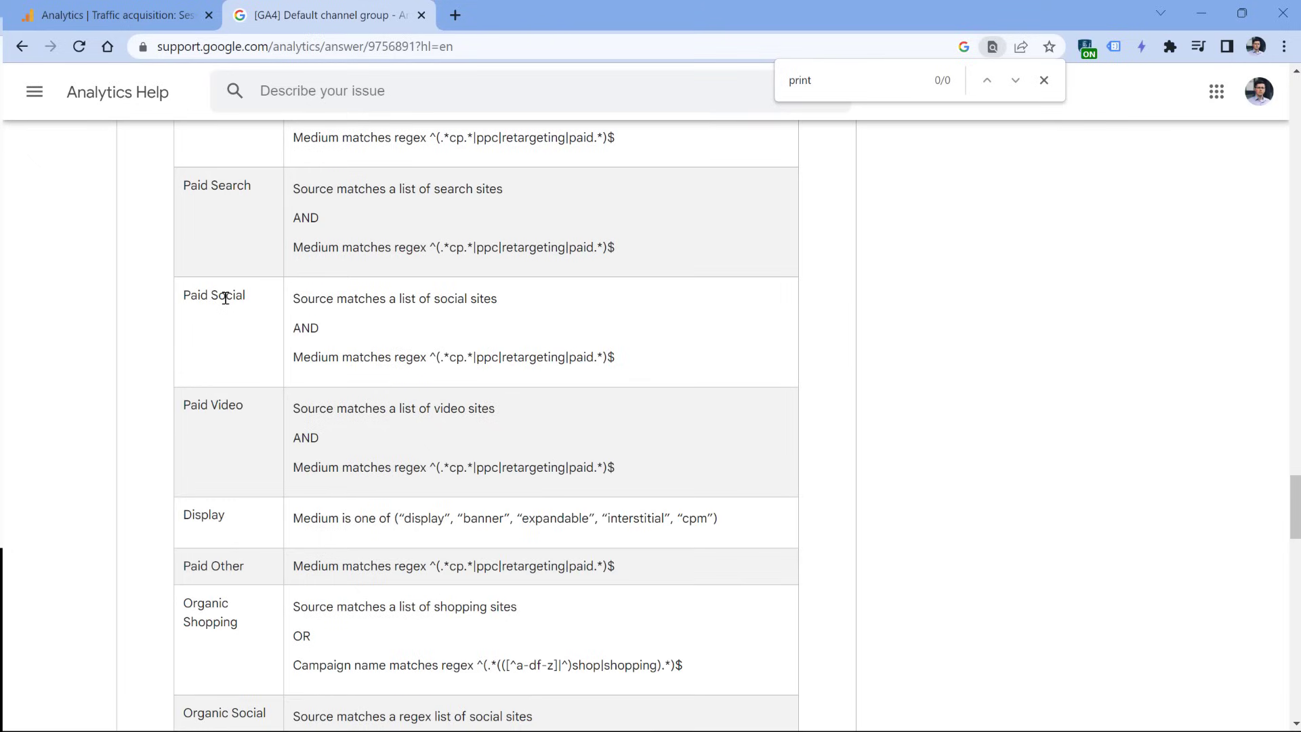
mouse_move(221, 221)
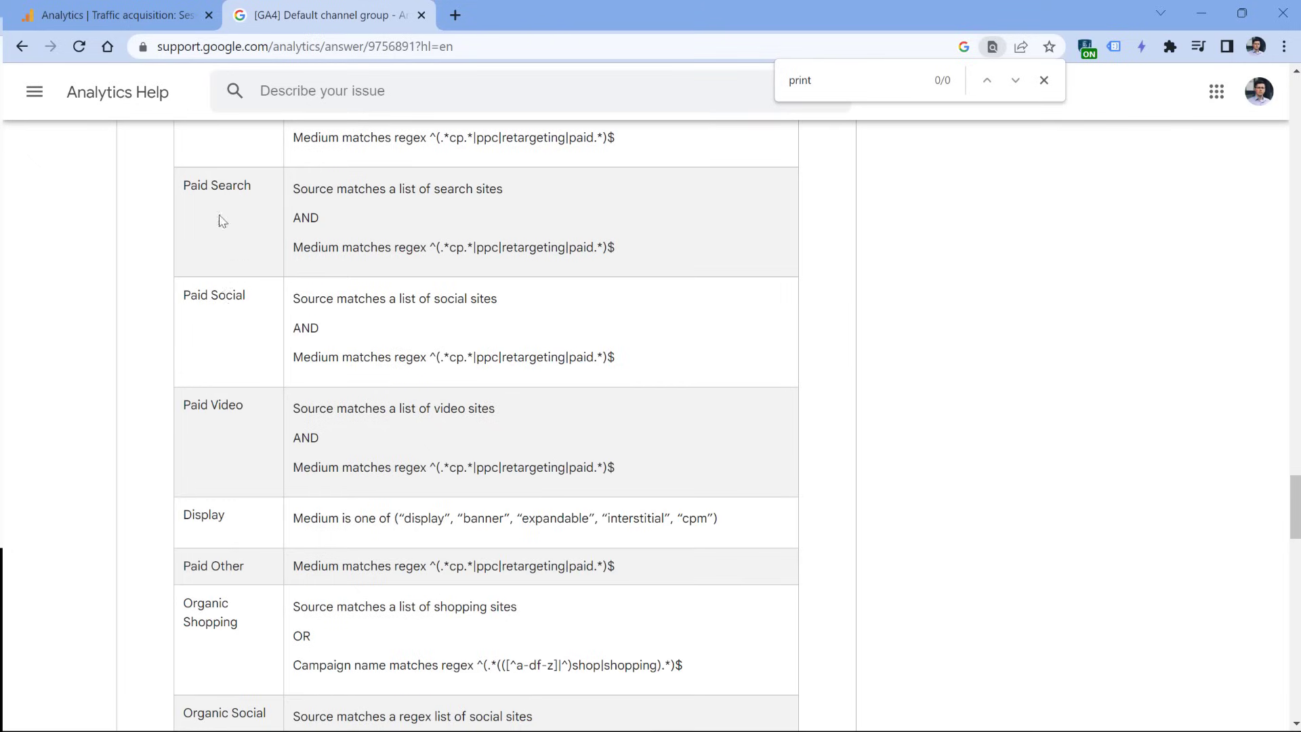
click(117, 15)
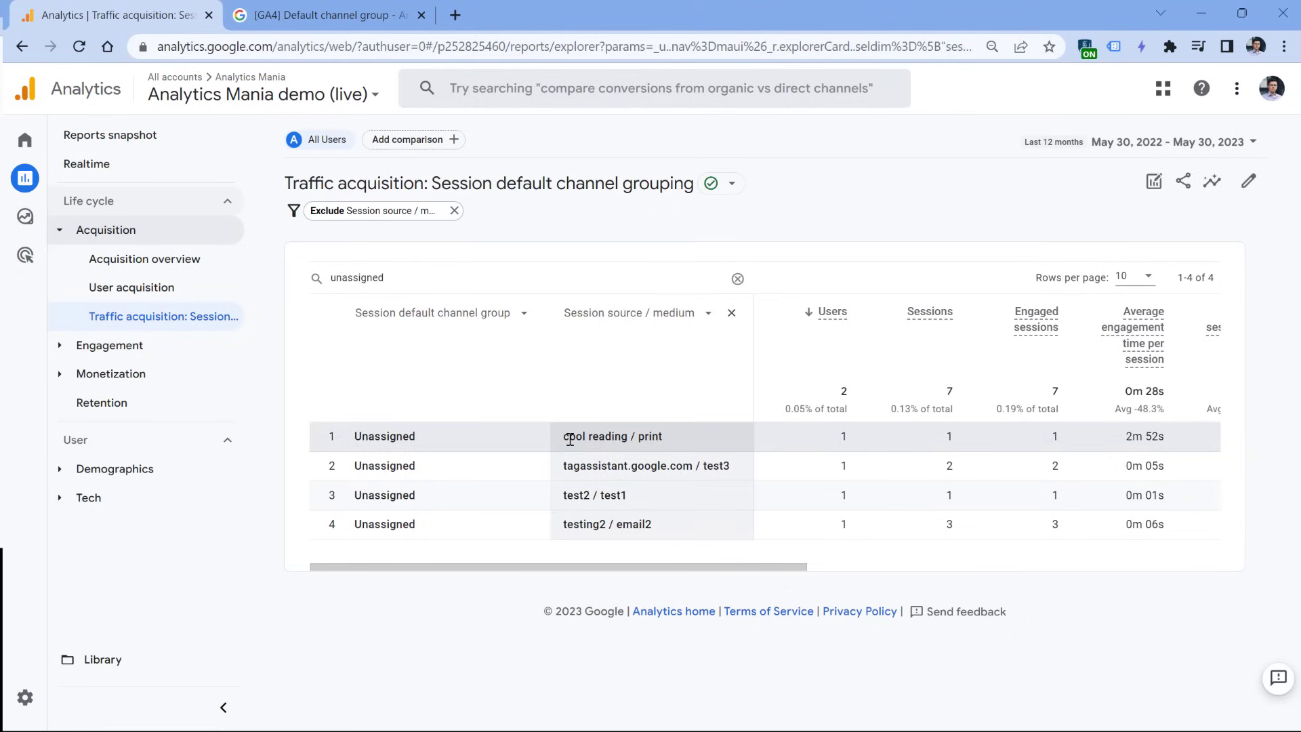
Step: Revisit the help article's Channels for manual traffic table, starting from Direct
double_click(595, 435)
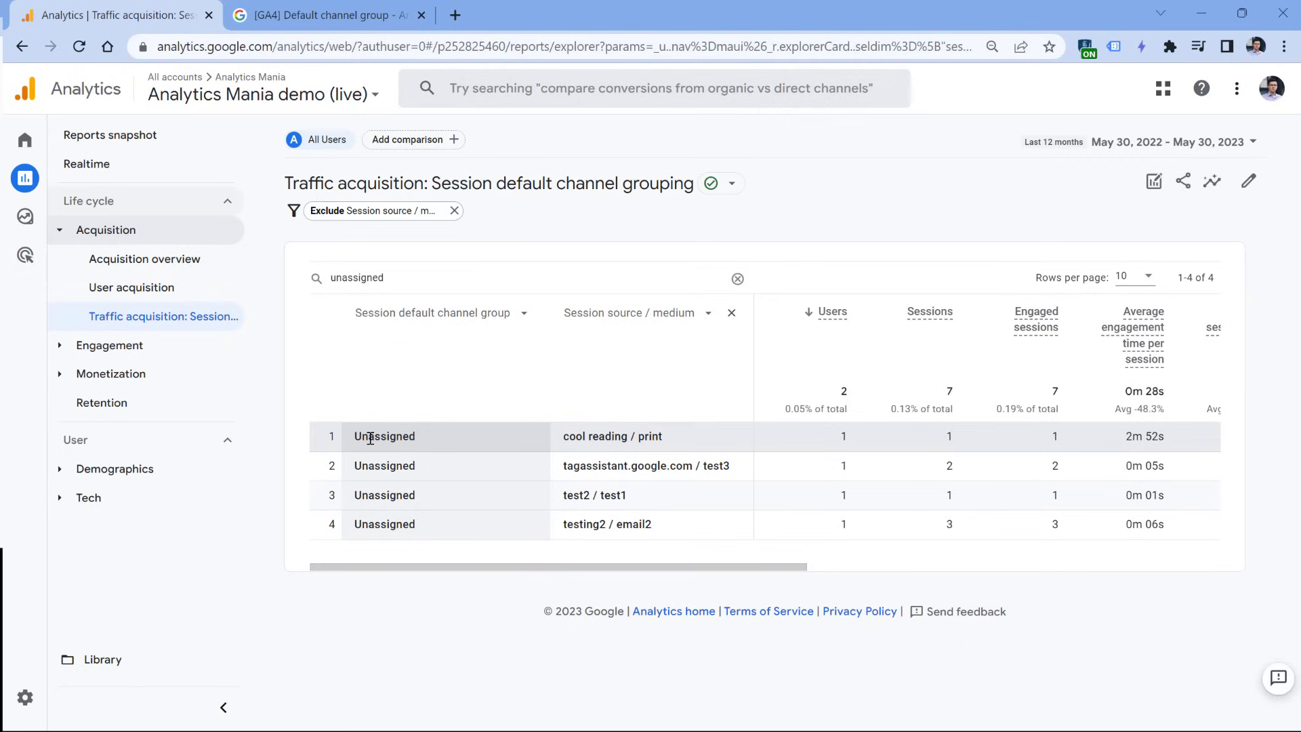
mouse_move(465, 447)
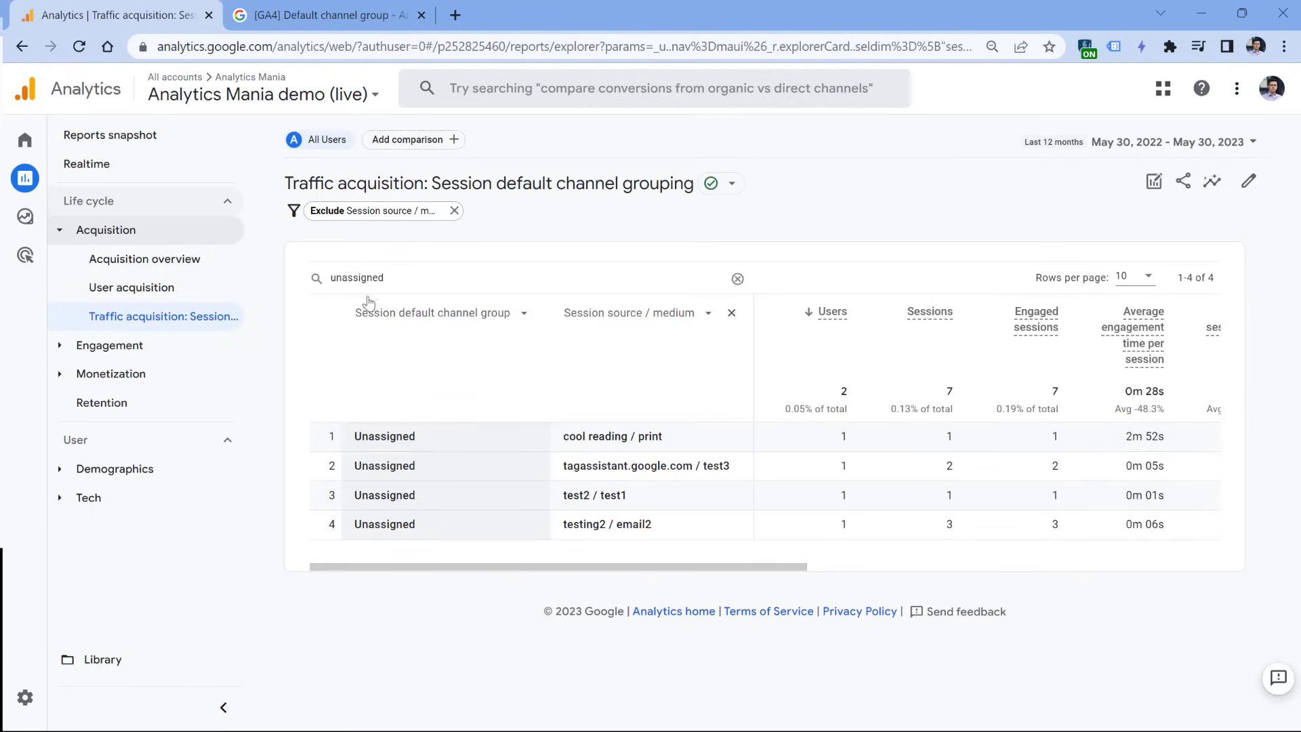
click(324, 15)
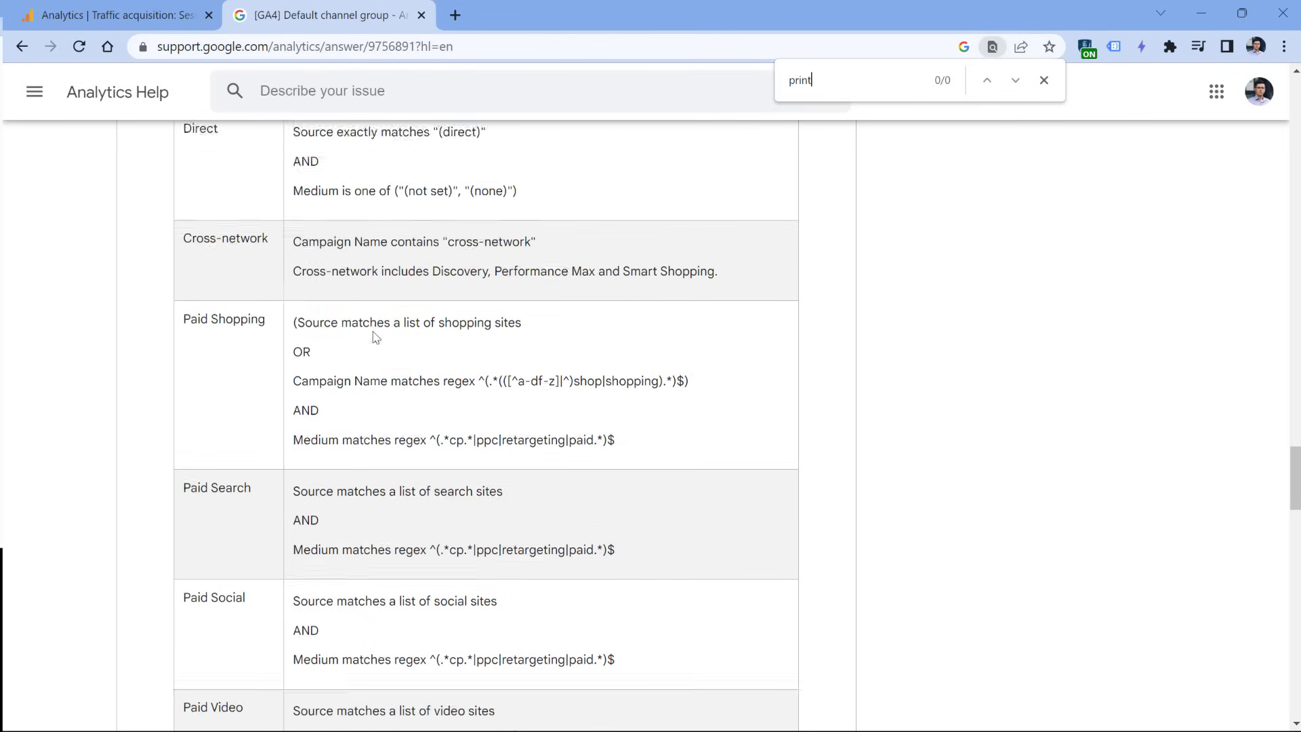
scroll(up, 3)
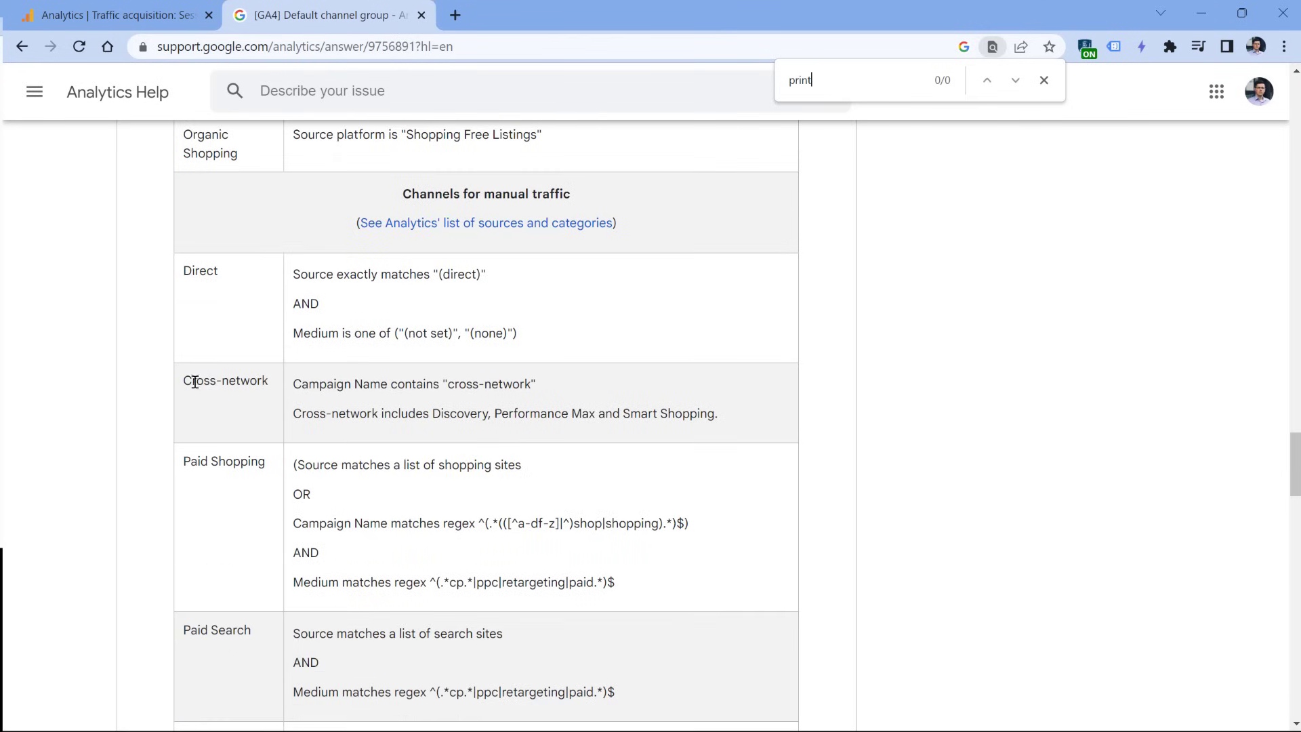
mouse_move(281, 385)
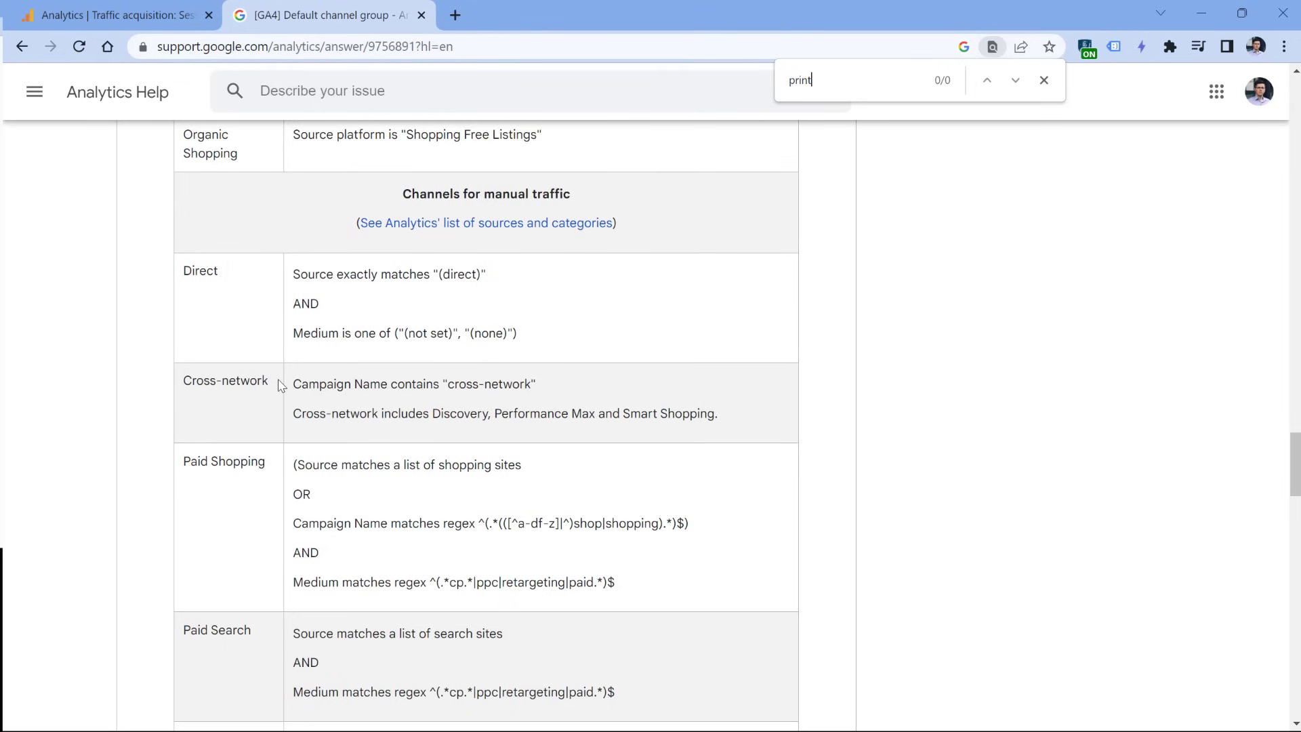
mouse_move(277, 388)
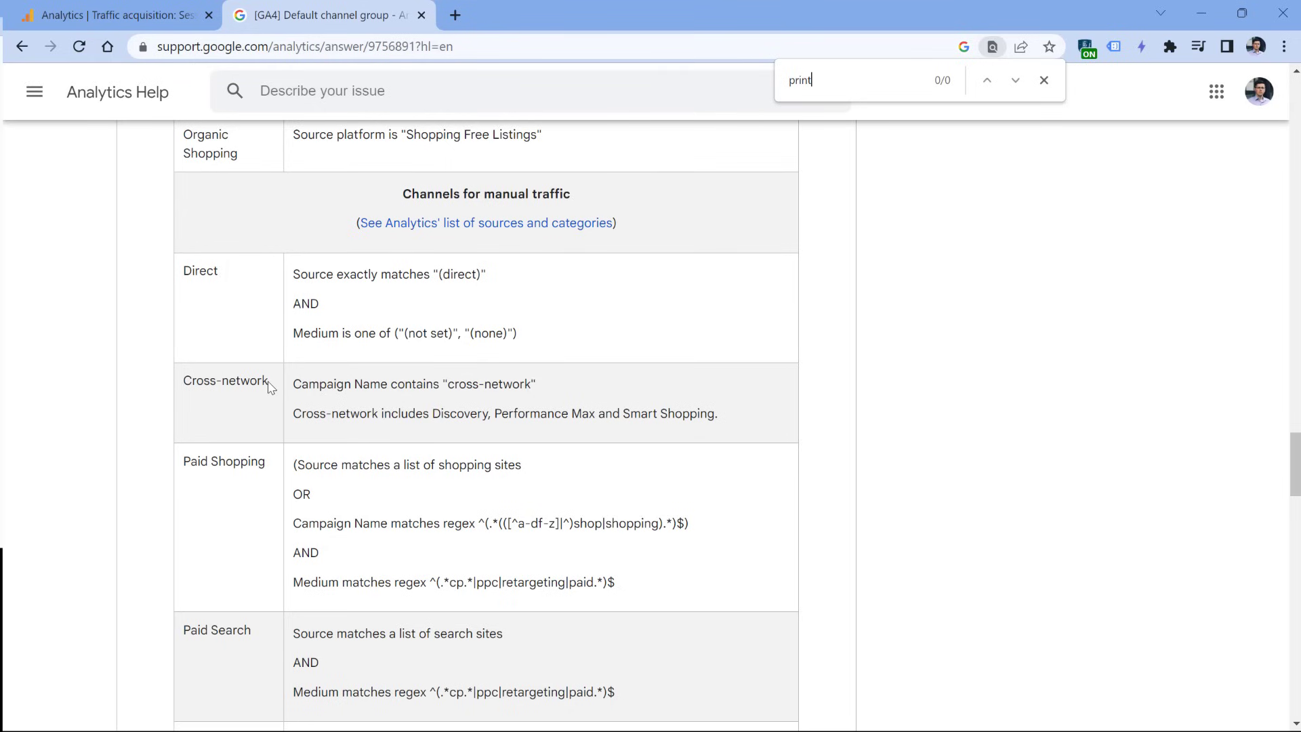
mouse_move(217, 368)
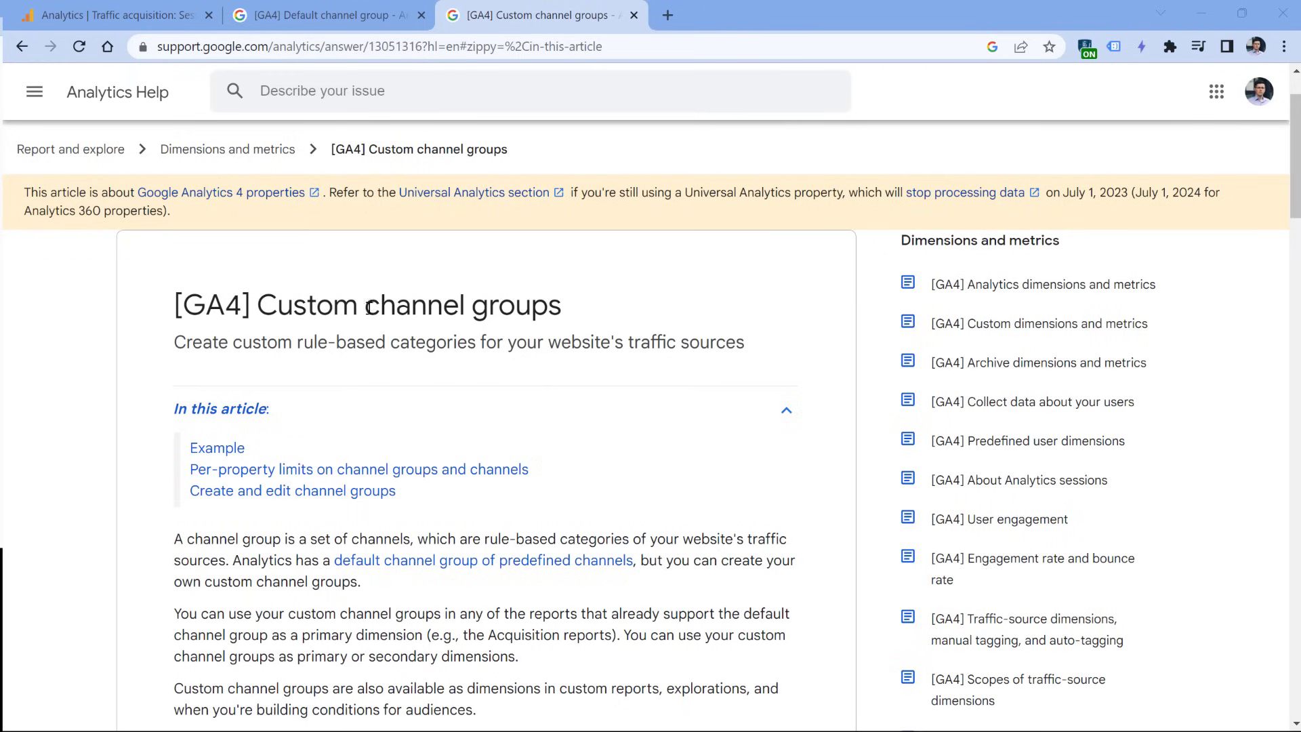
mouse_move(515, 408)
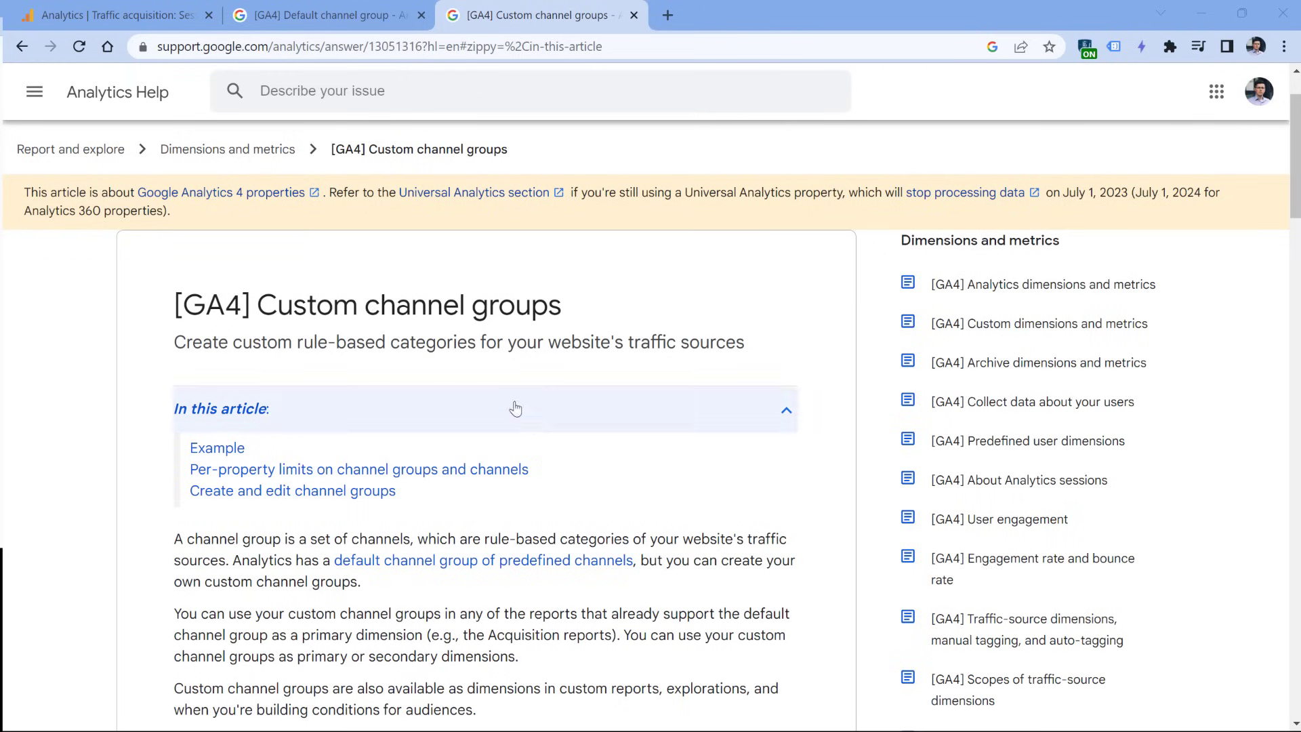
Step: Skim the Custom channel groups example and return to the Unassigned traffic report
scroll(down, 3)
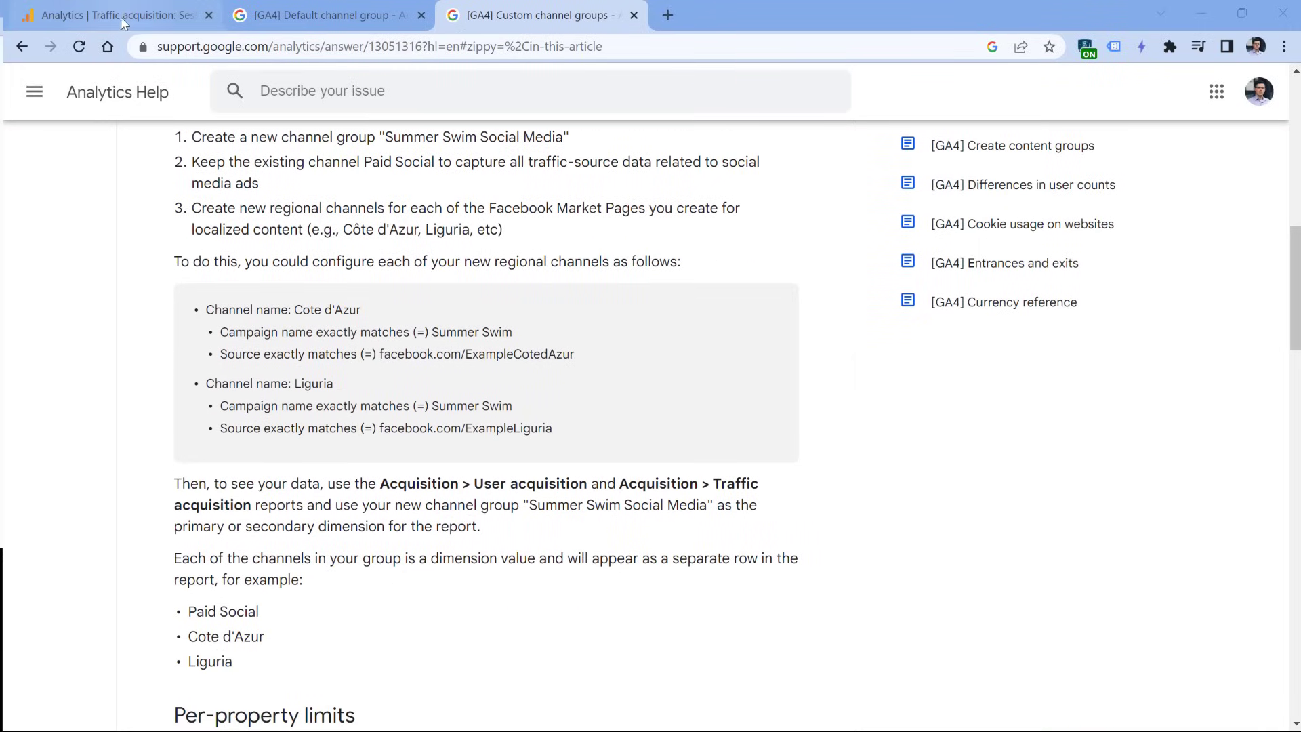
click(108, 15)
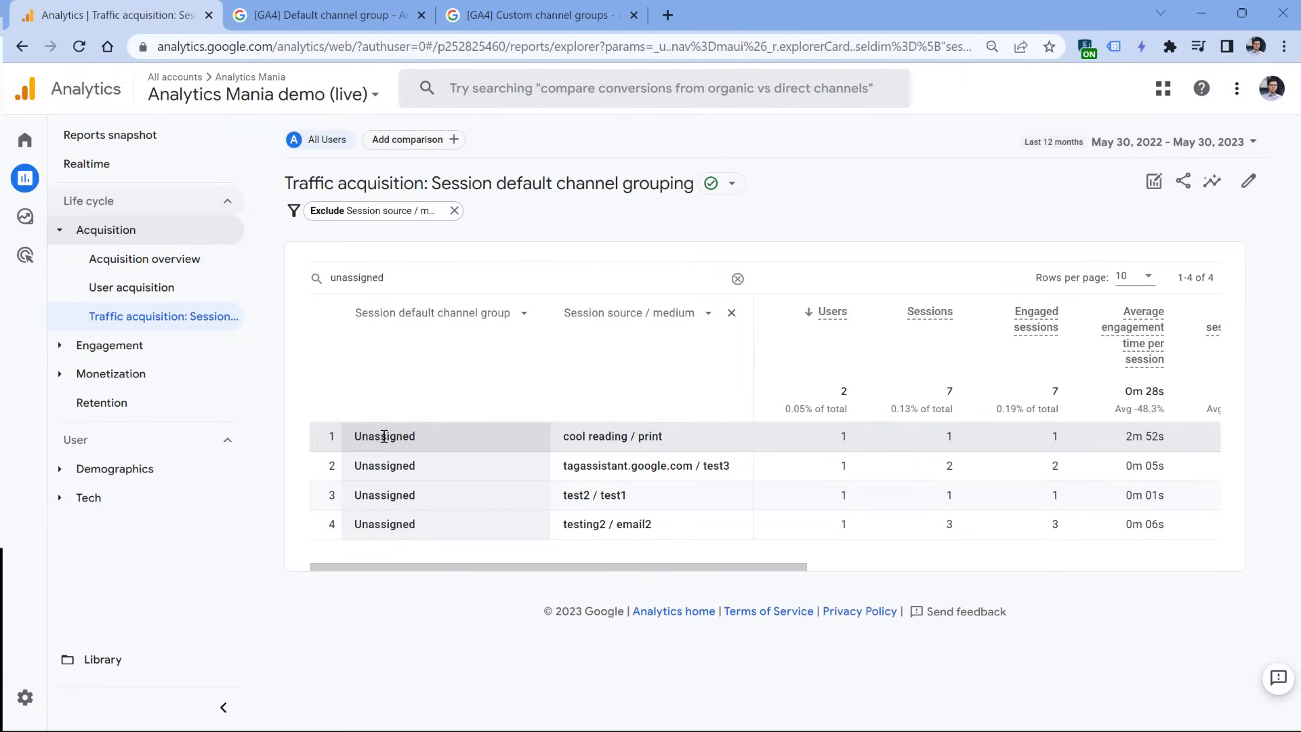
mouse_move(379, 457)
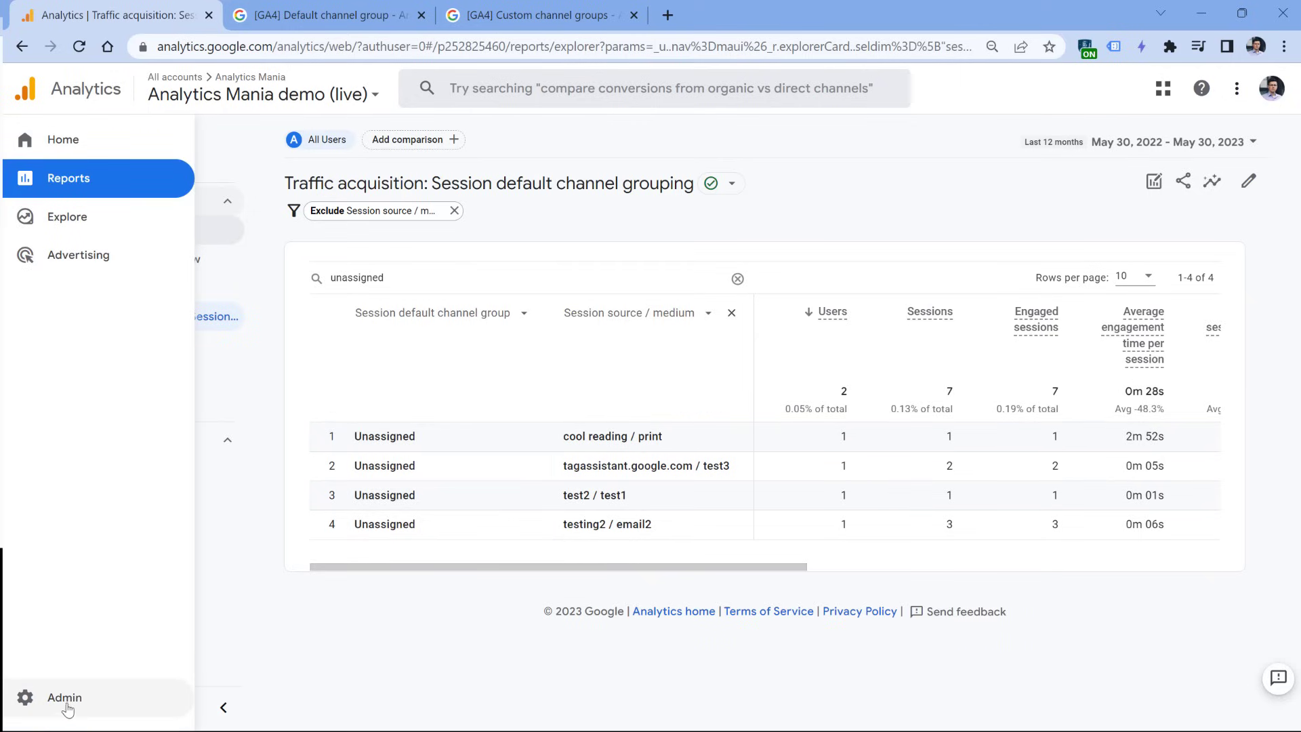
Step: Review Admin > Channel Groups and the Default Channel Group options, then return to the Unassigned report
click(64, 697)
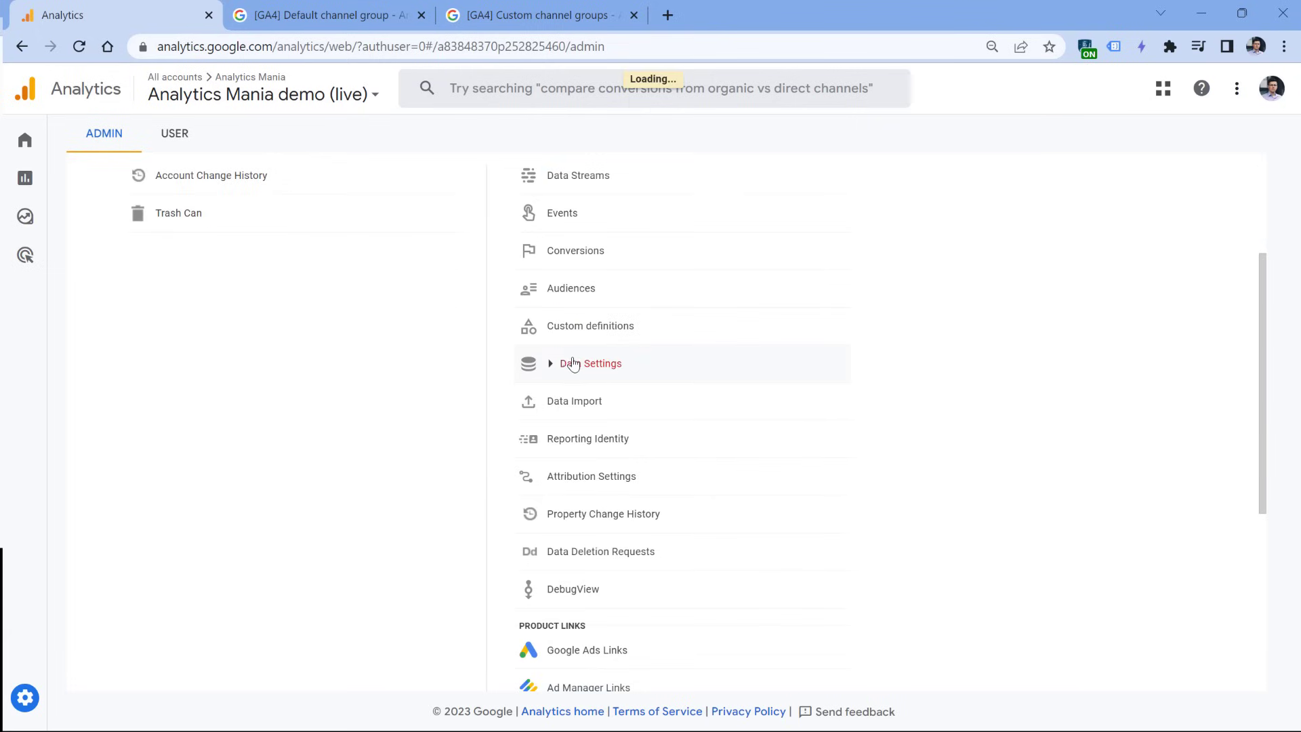
click(591, 364)
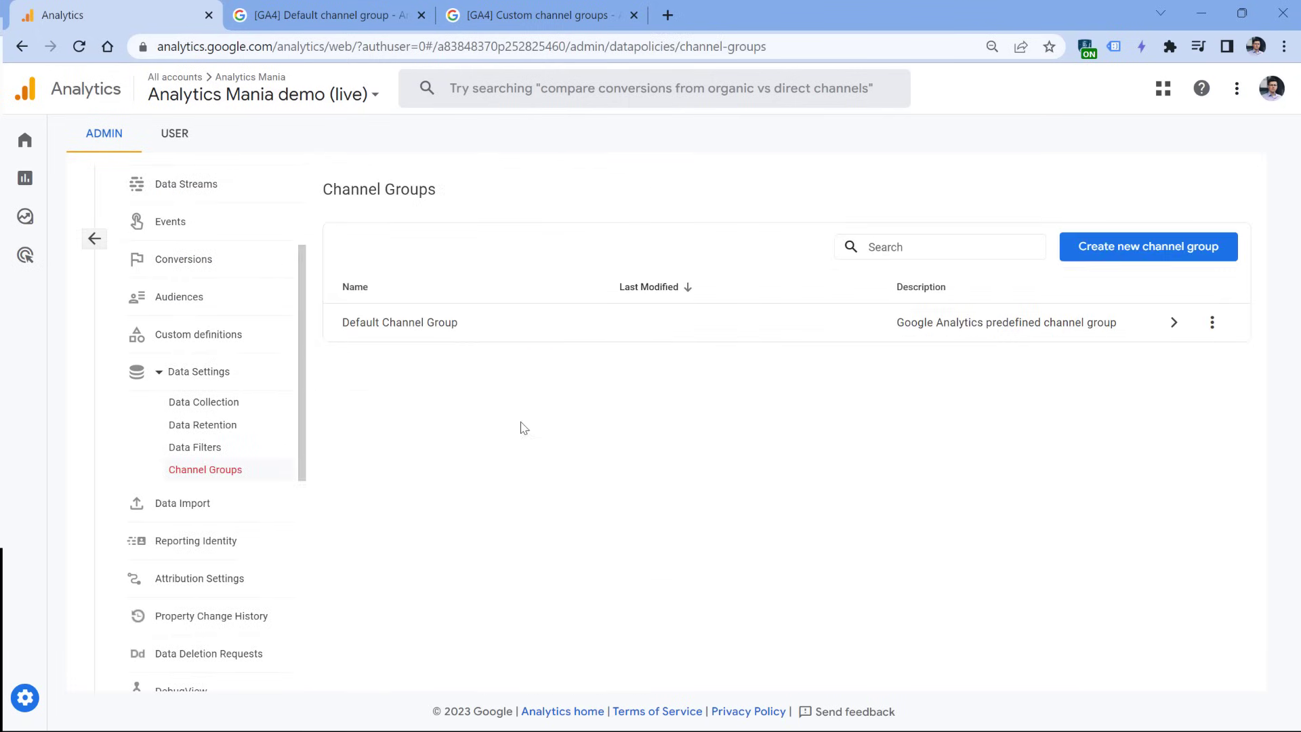
click(1212, 322)
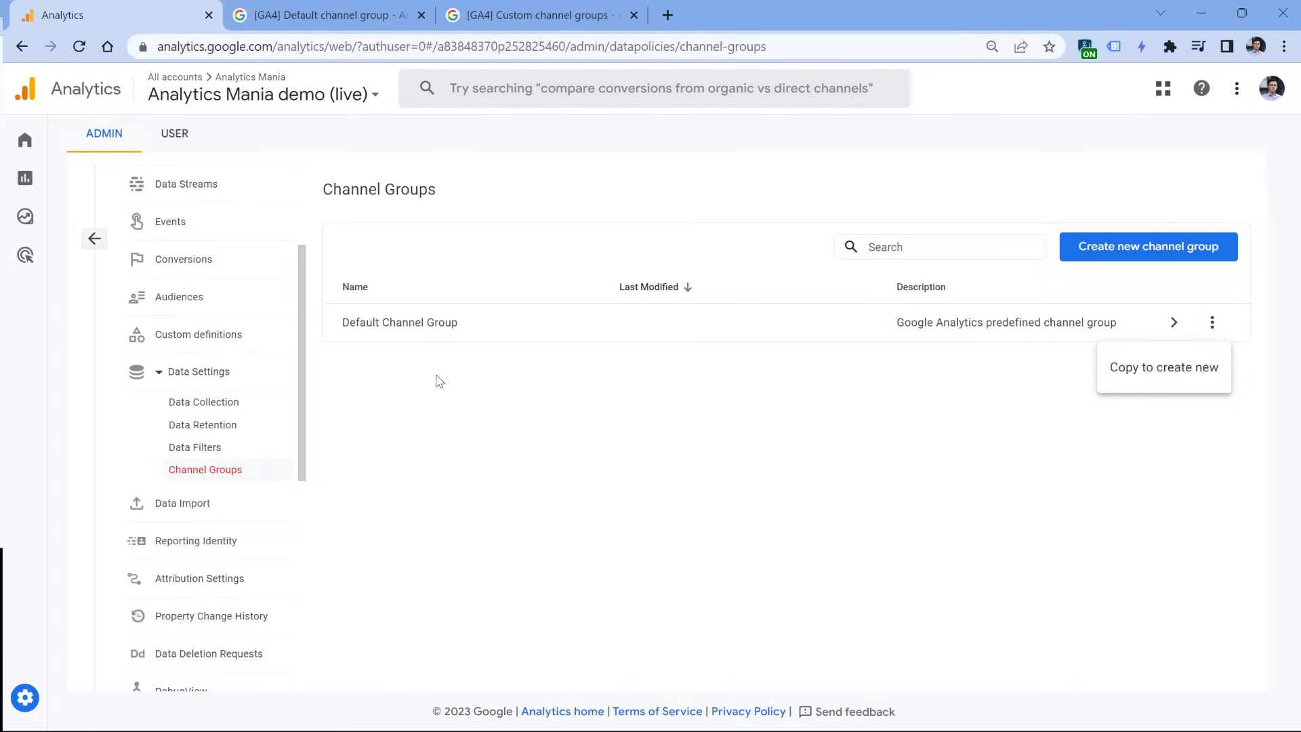
click(536, 15)
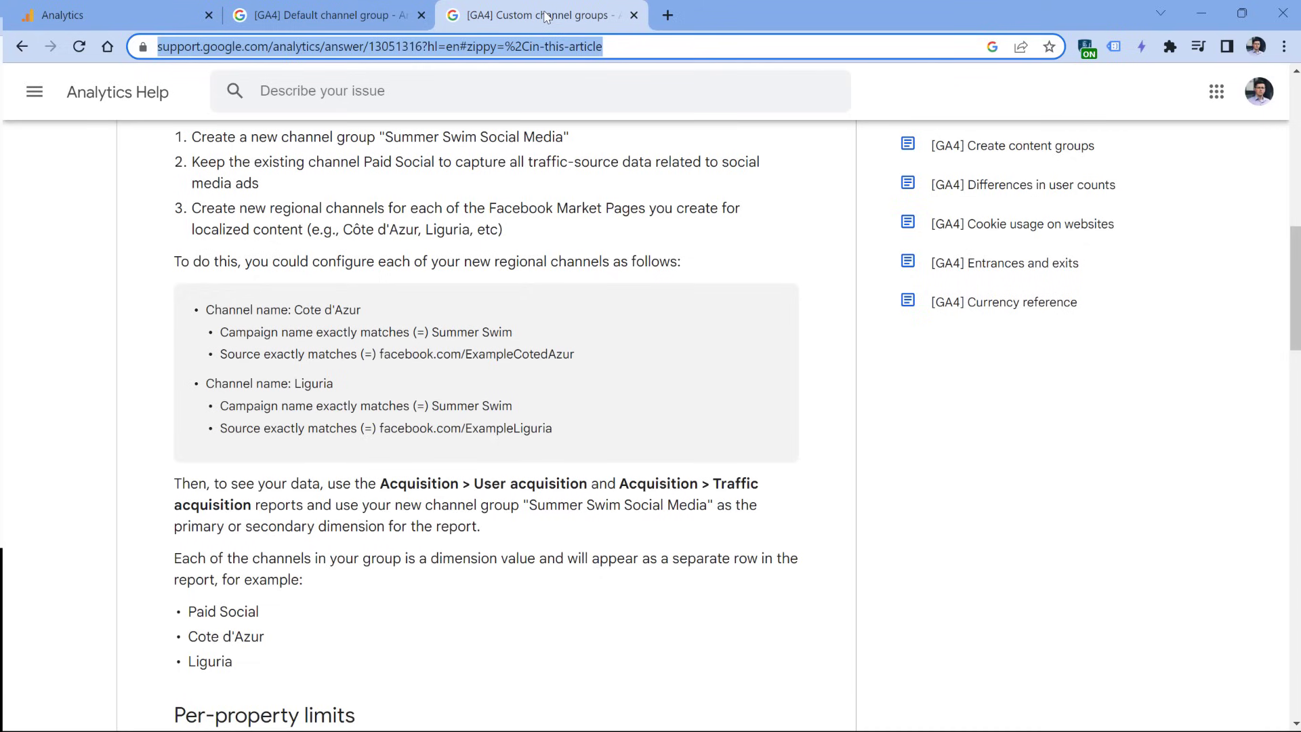
click(116, 15)
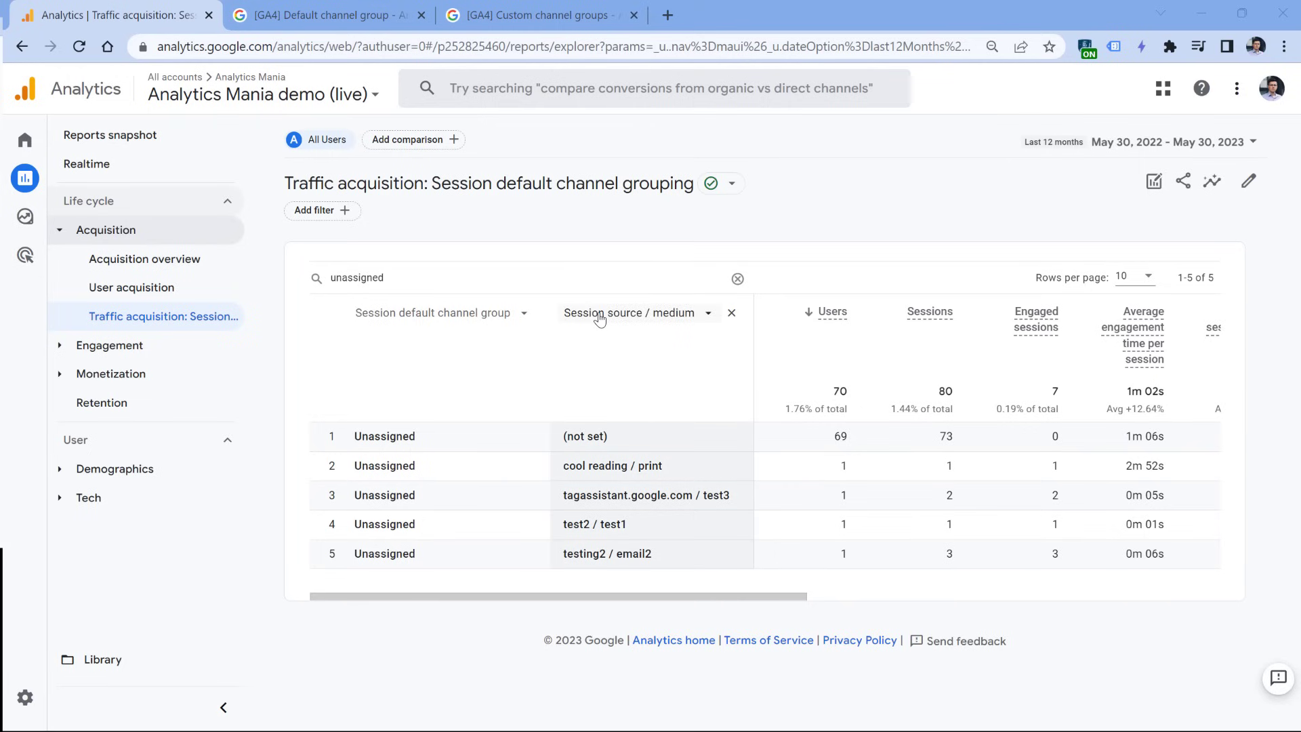
double_click(583, 435)
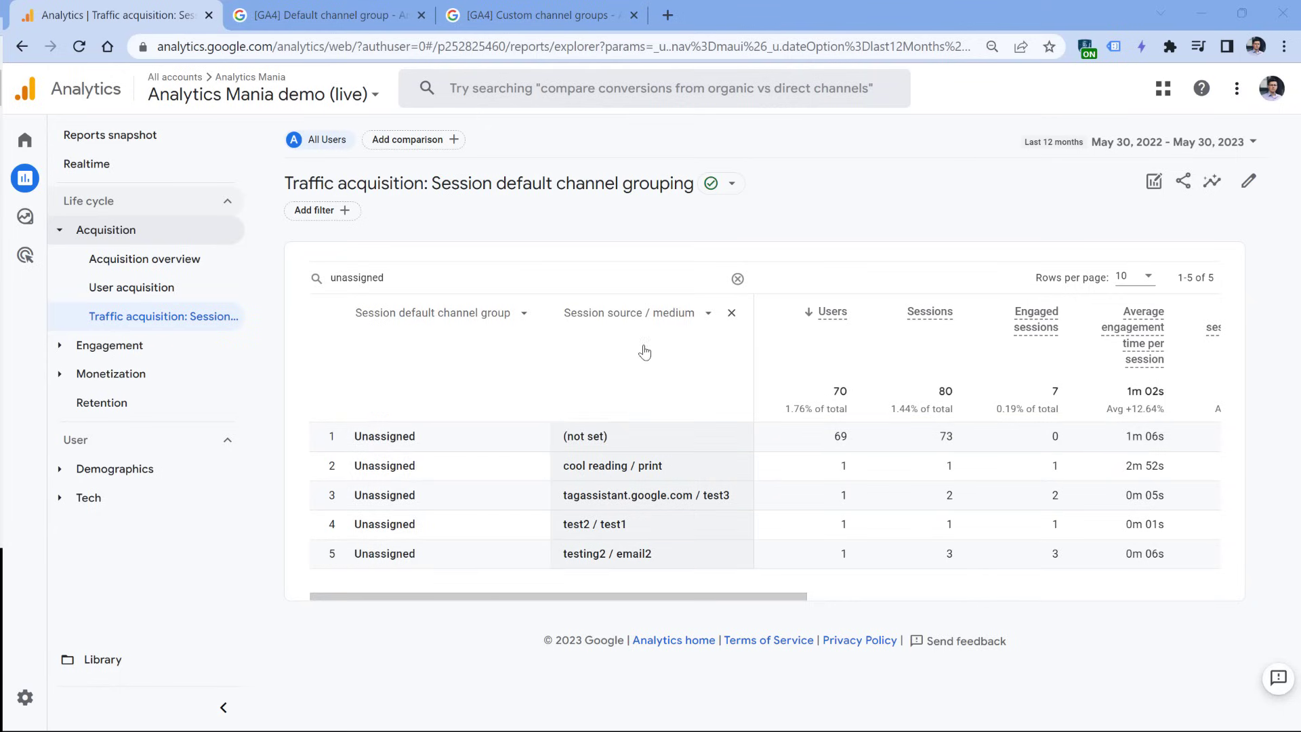
mouse_move(606, 436)
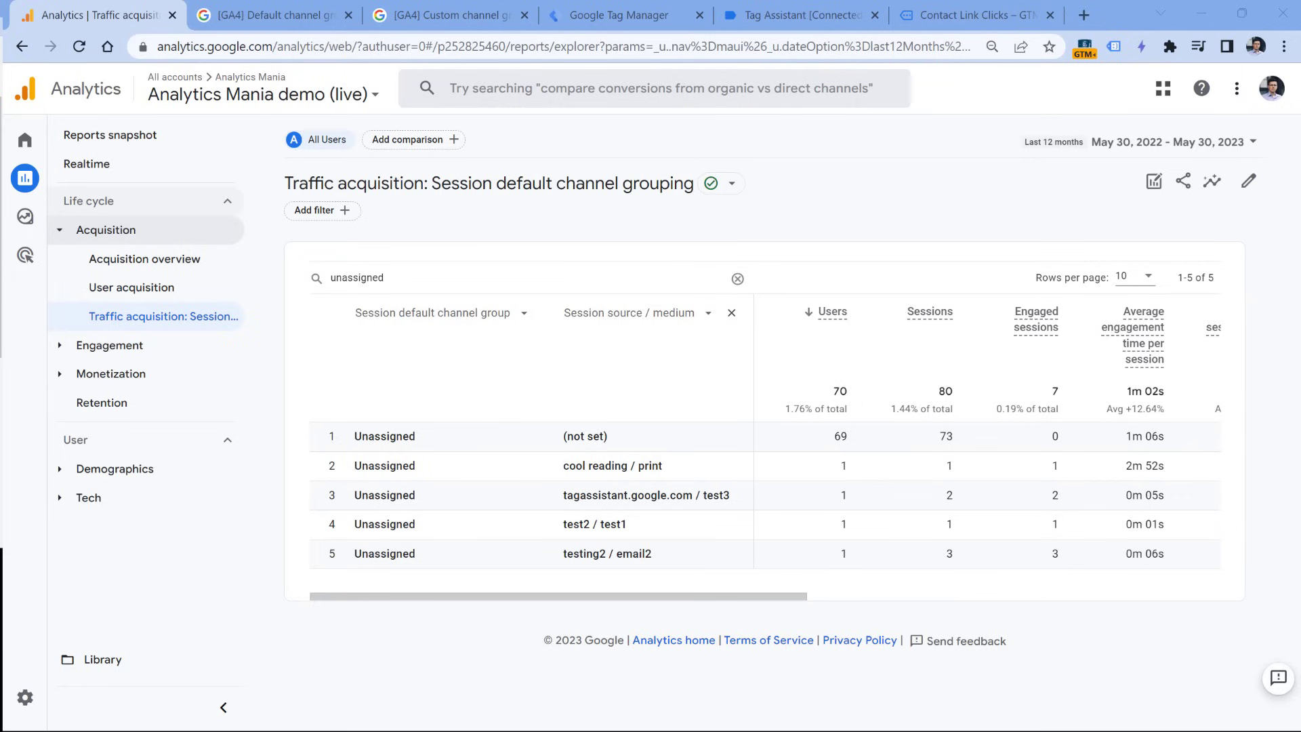
mouse_move(24, 232)
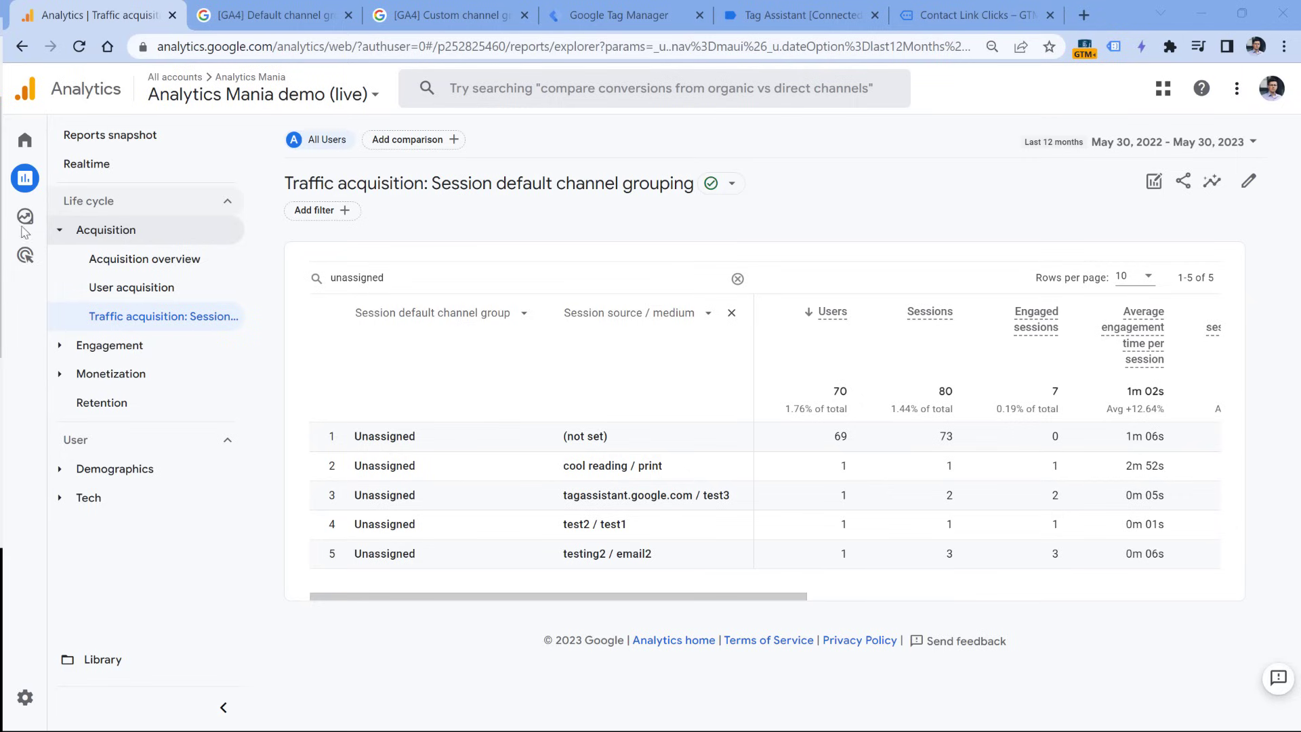
Step: In Tag Assistant, review tags fired on the purchase event and on DOM Ready
click(800, 15)
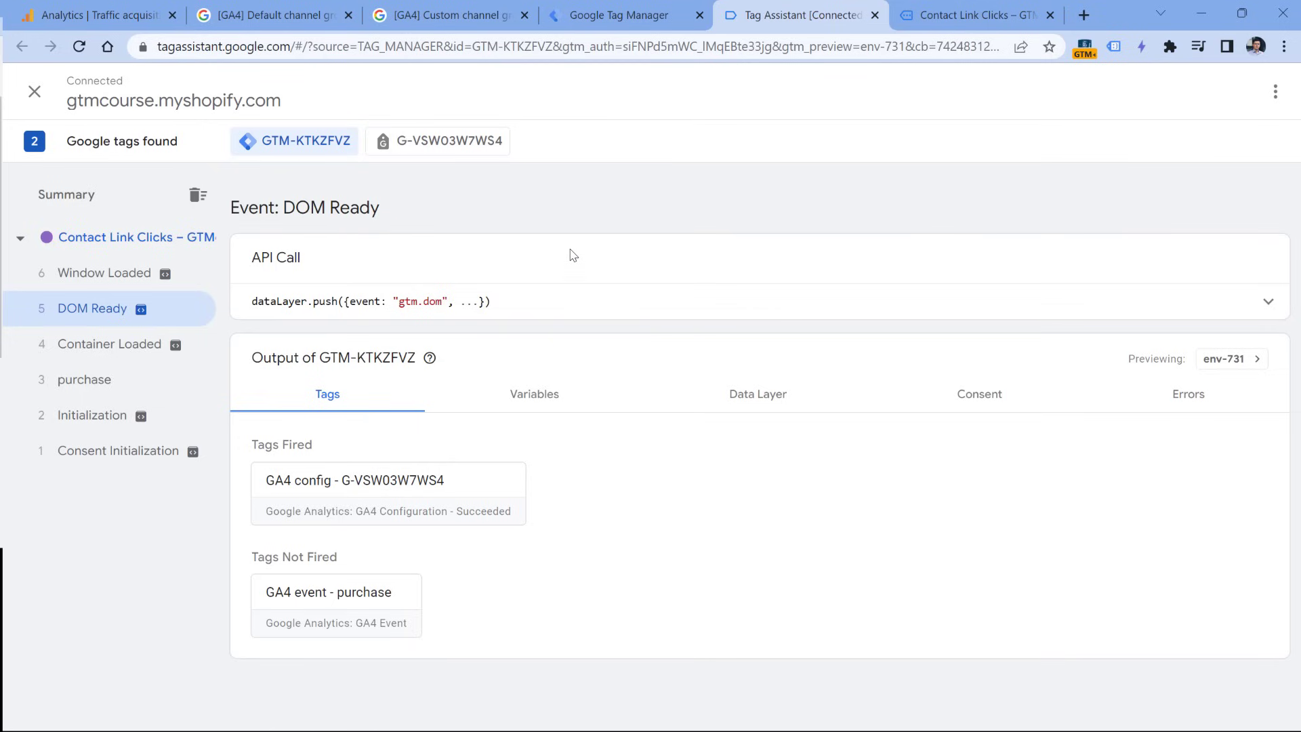
mouse_move(575, 238)
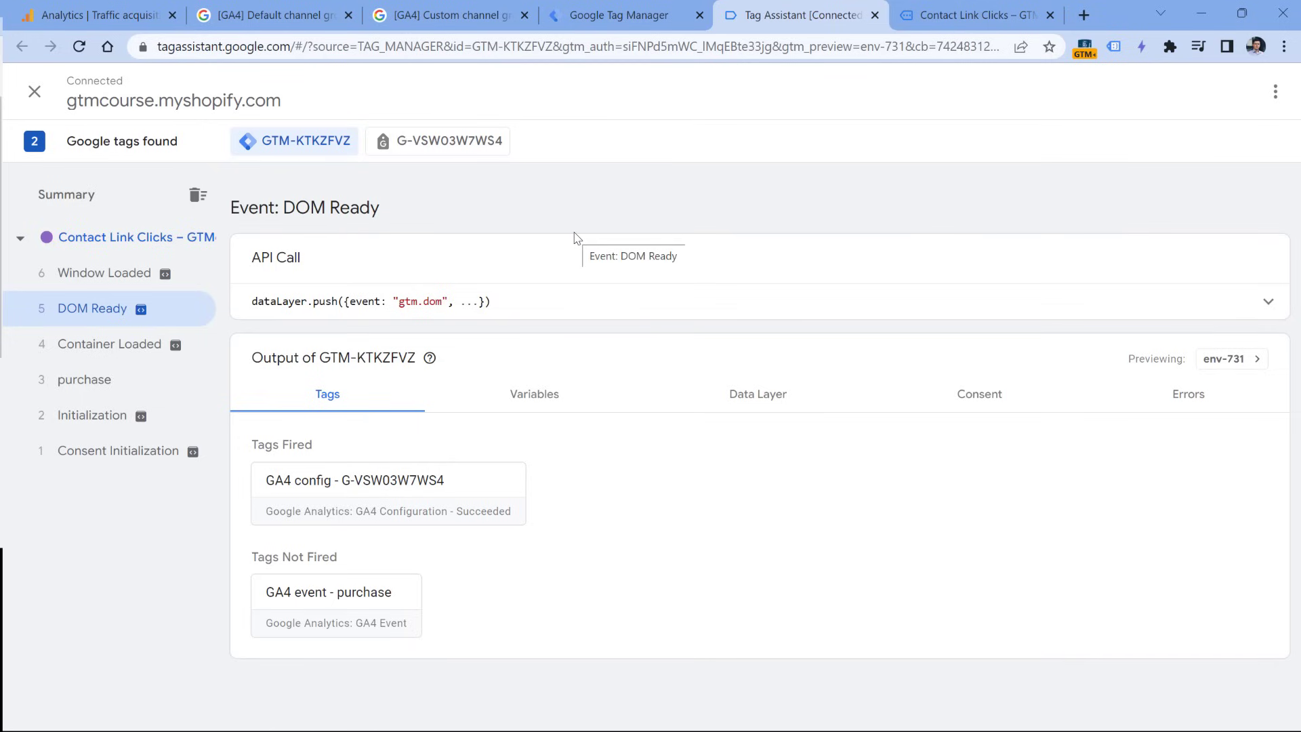
mouse_move(558, 200)
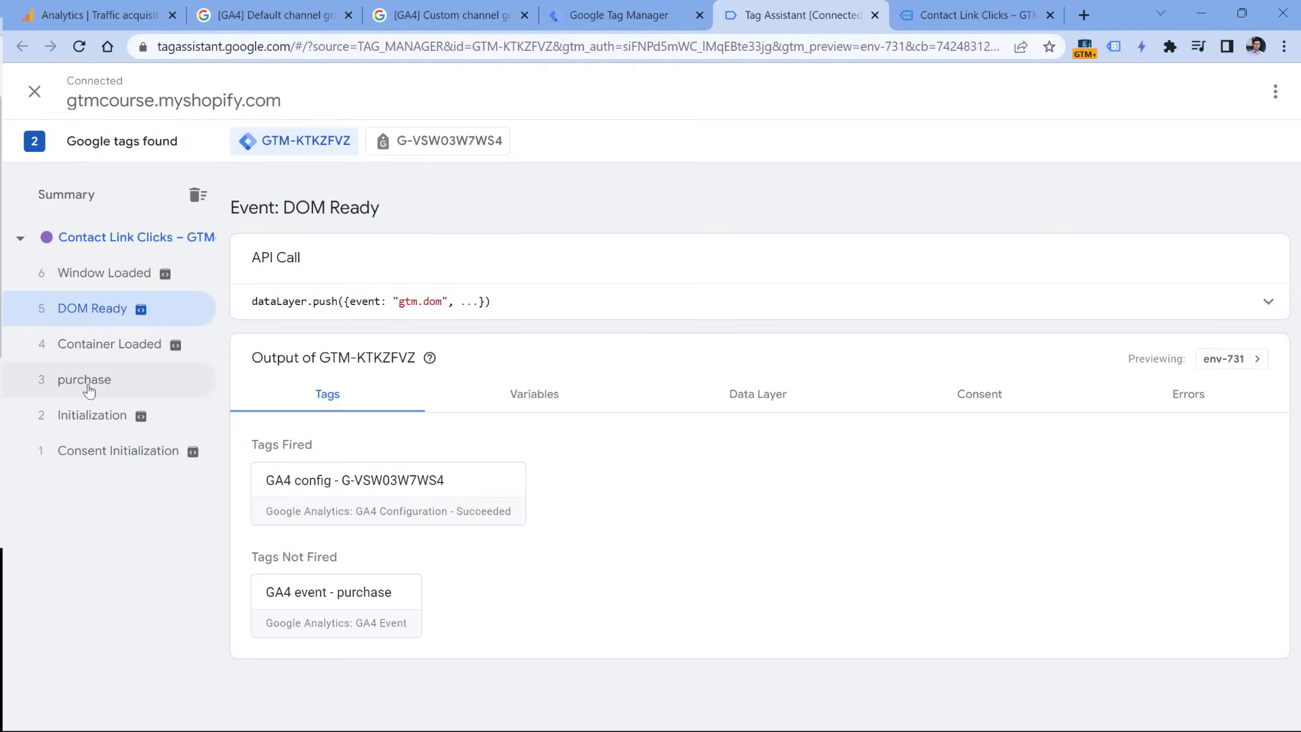
click(84, 380)
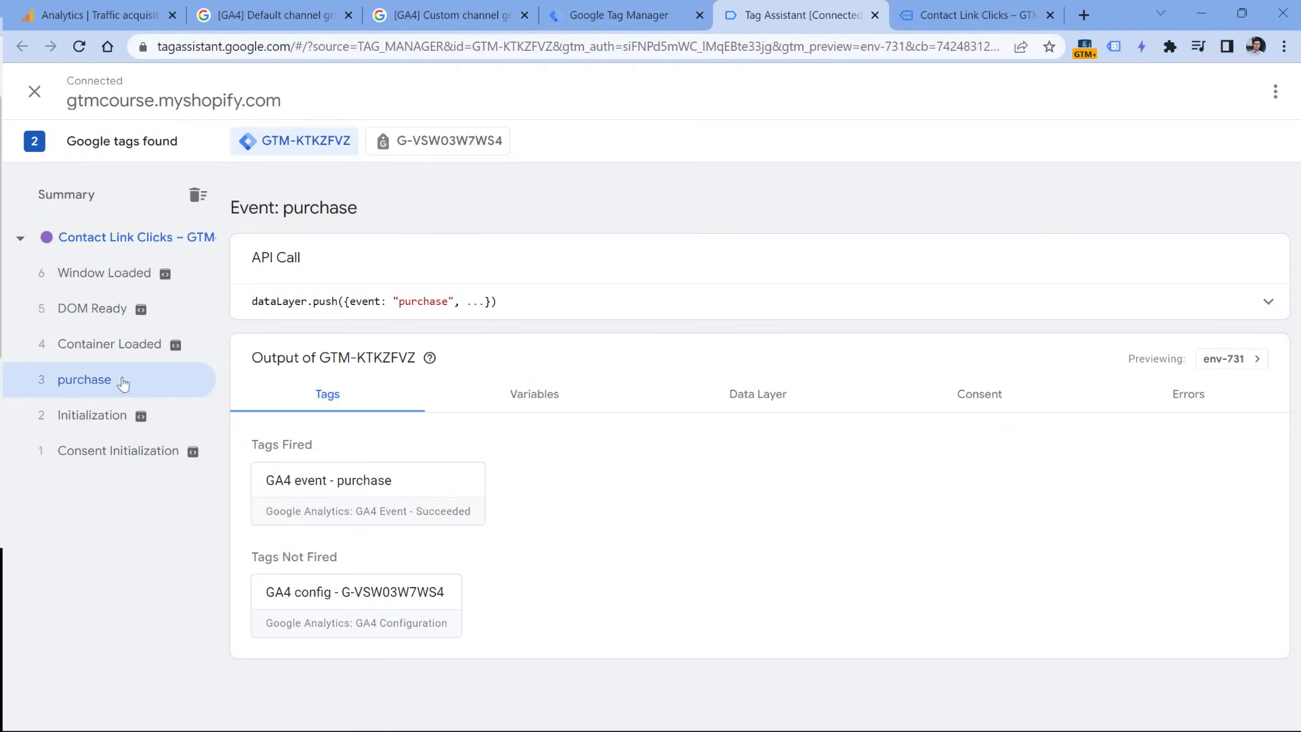
click(92, 308)
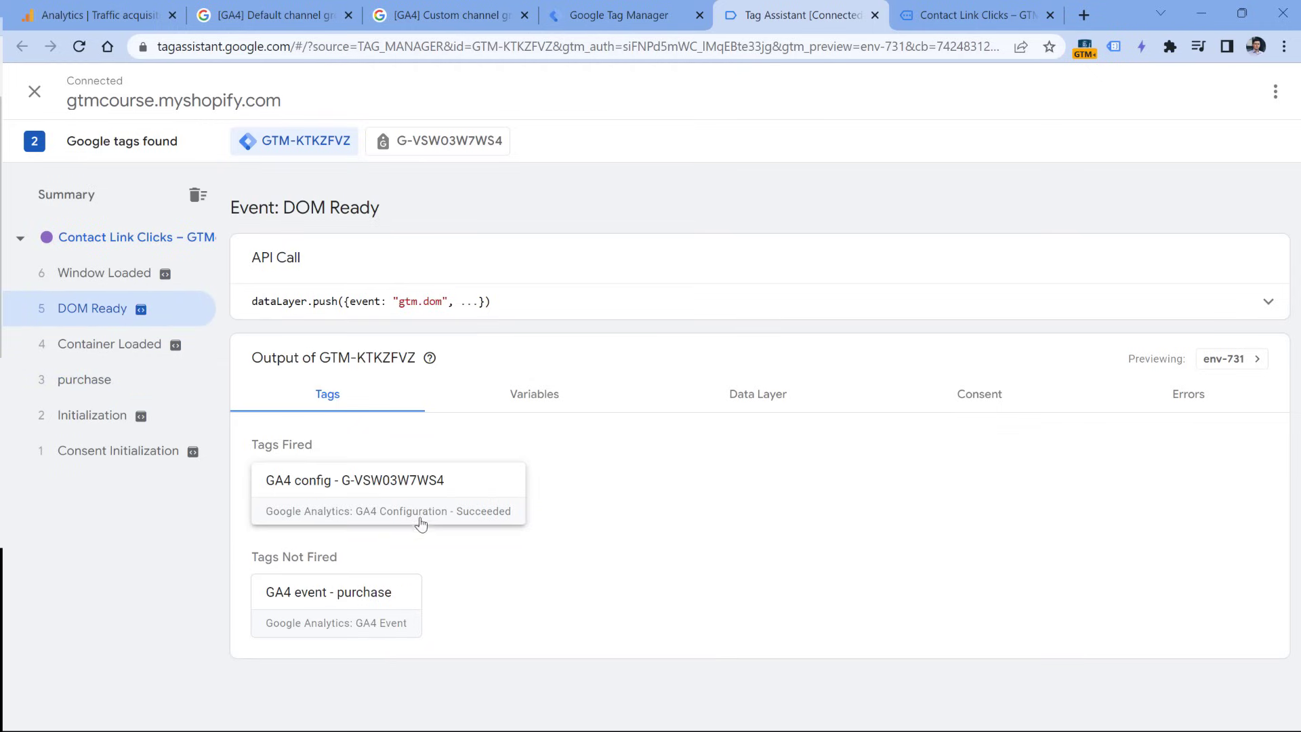
mouse_move(546, 490)
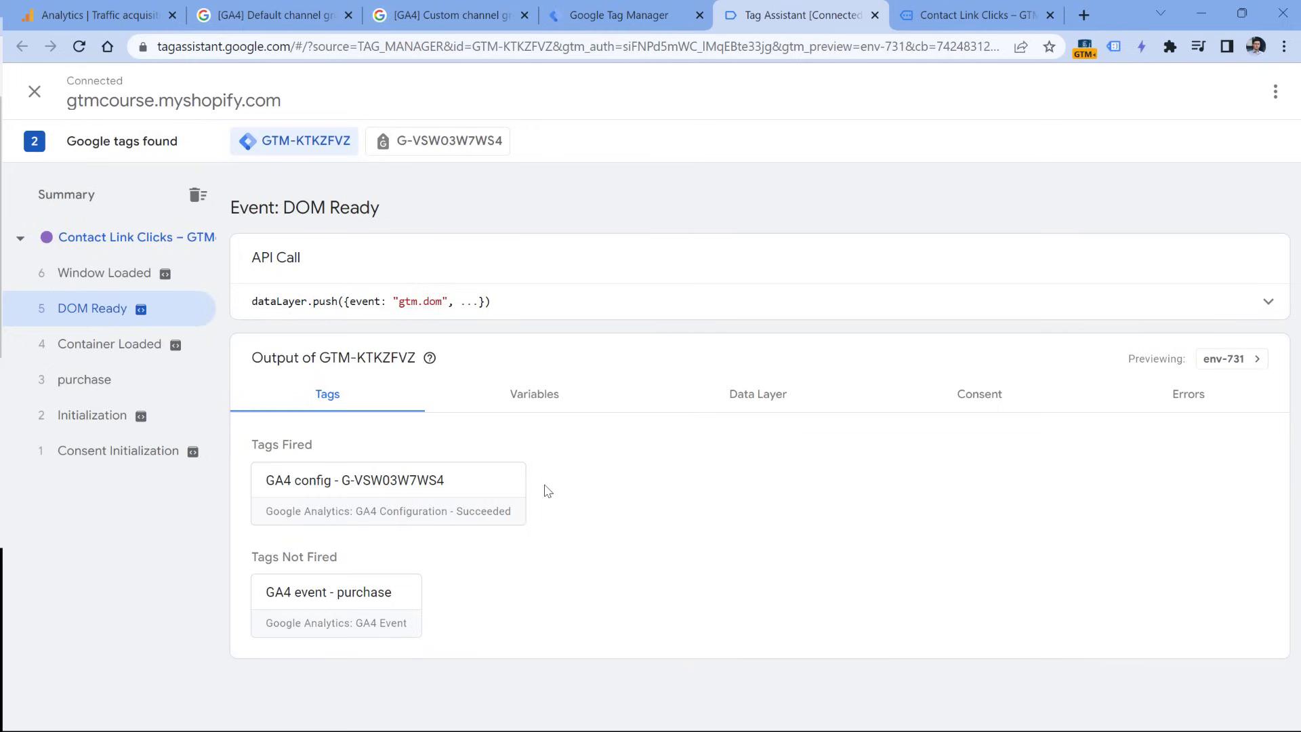
mouse_move(537, 485)
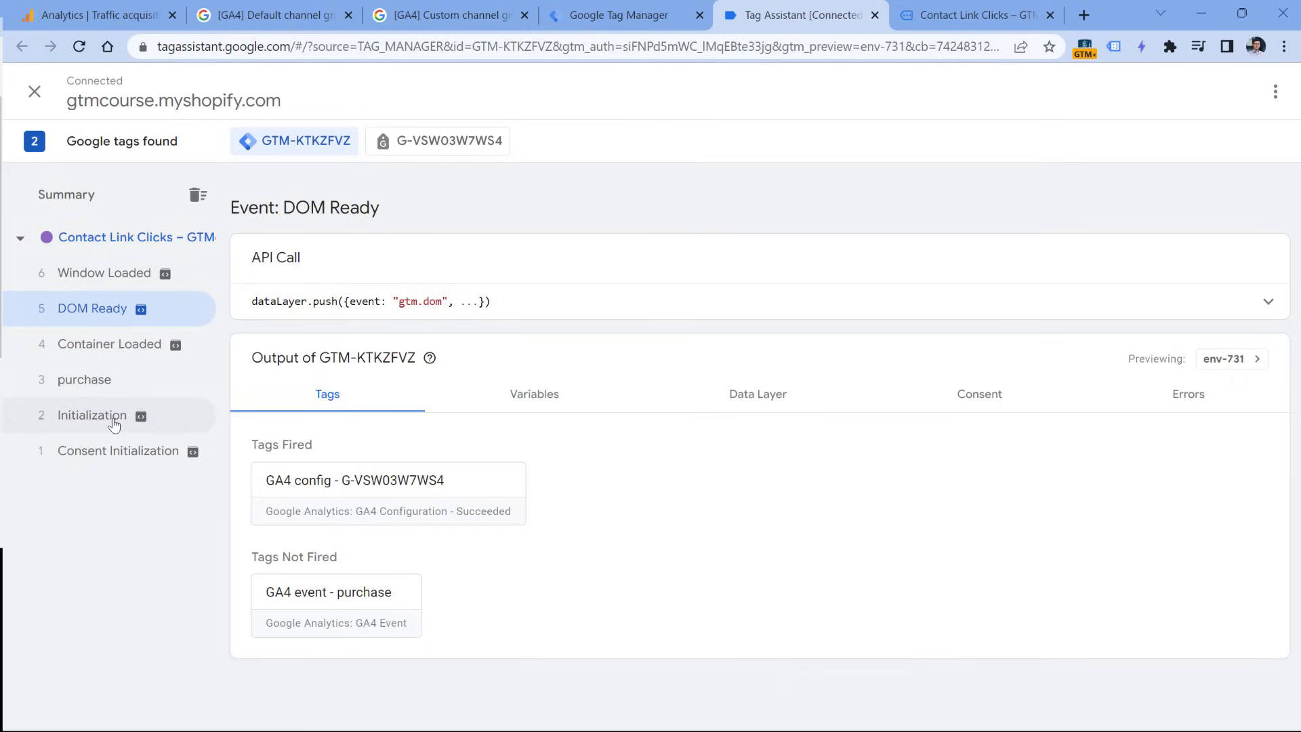
mouse_move(91, 415)
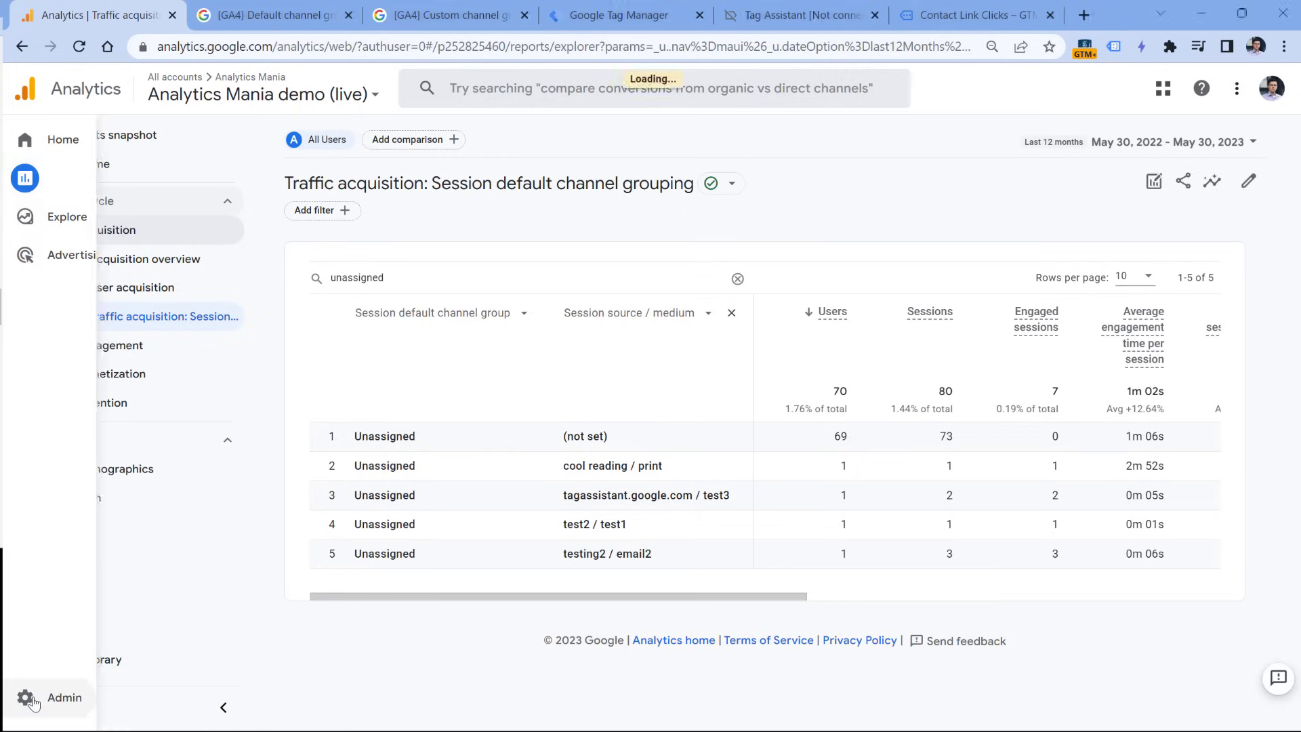
Step: Go to the property Admin area to reach the Audiences list
click(64, 697)
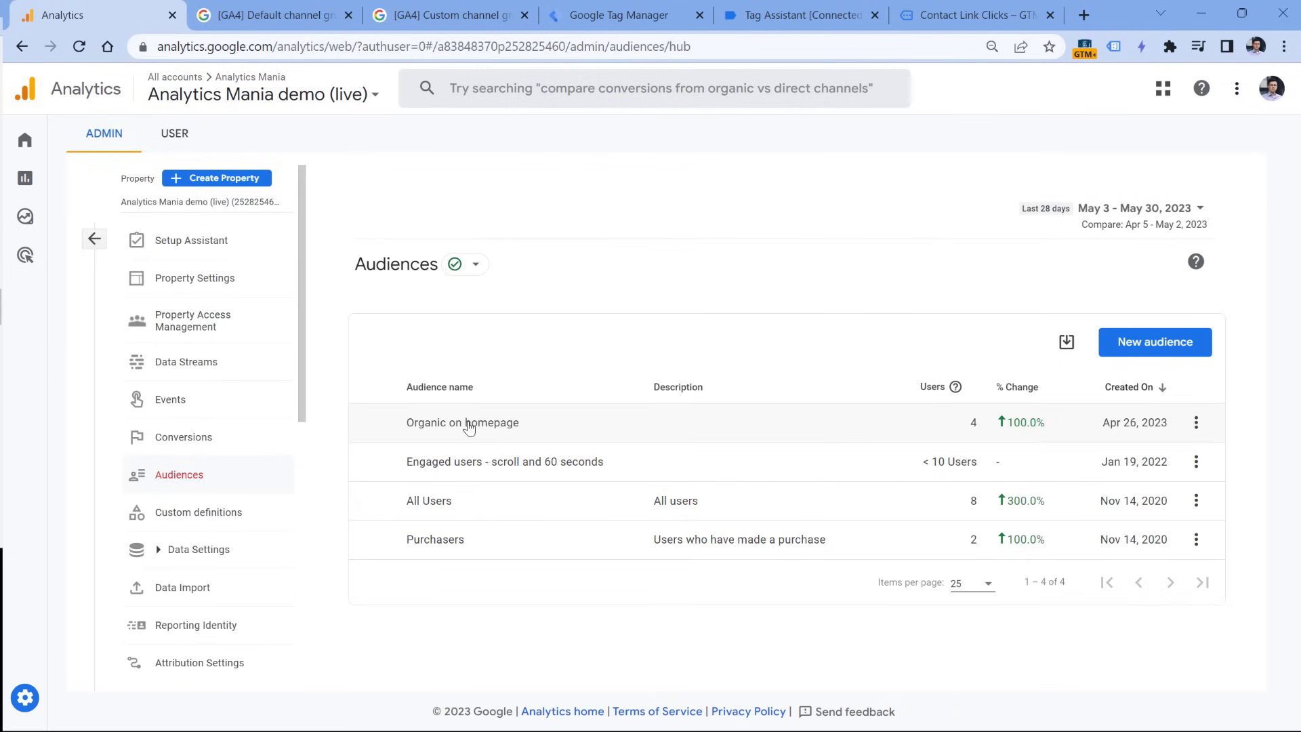
mouse_move(473, 370)
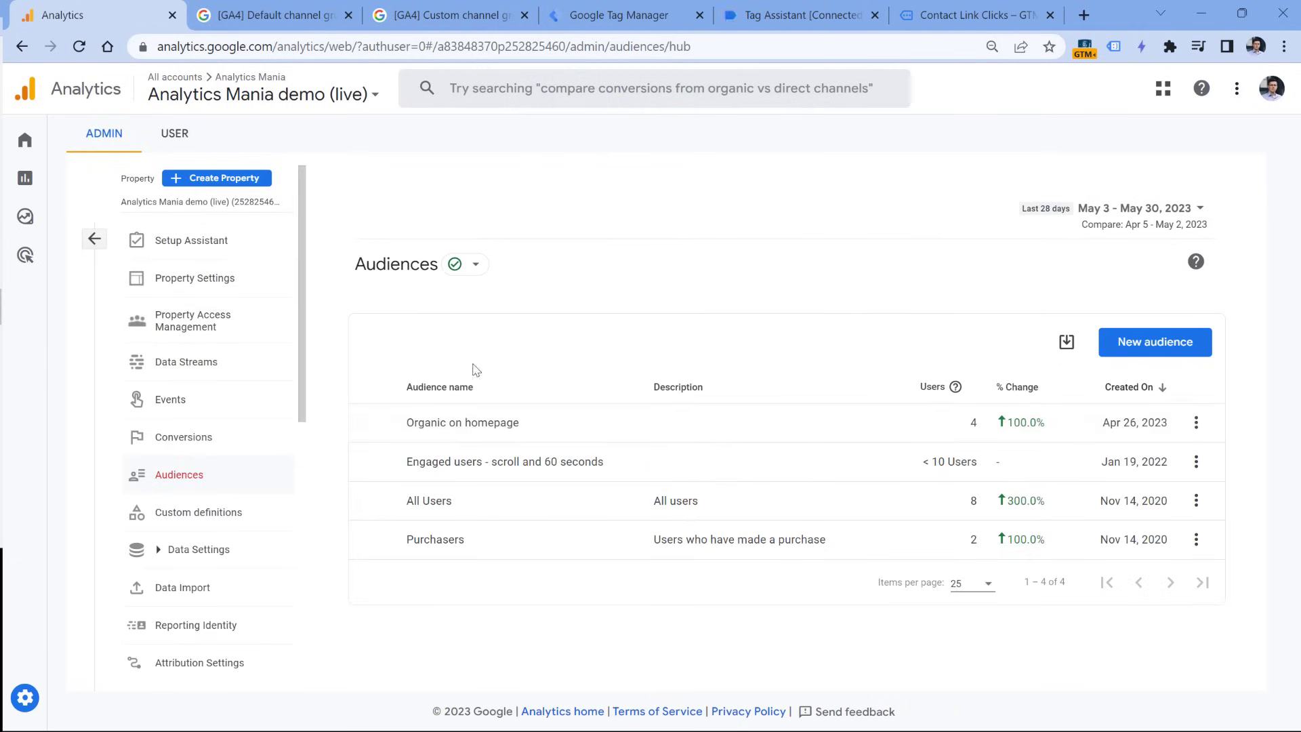
mouse_move(440, 544)
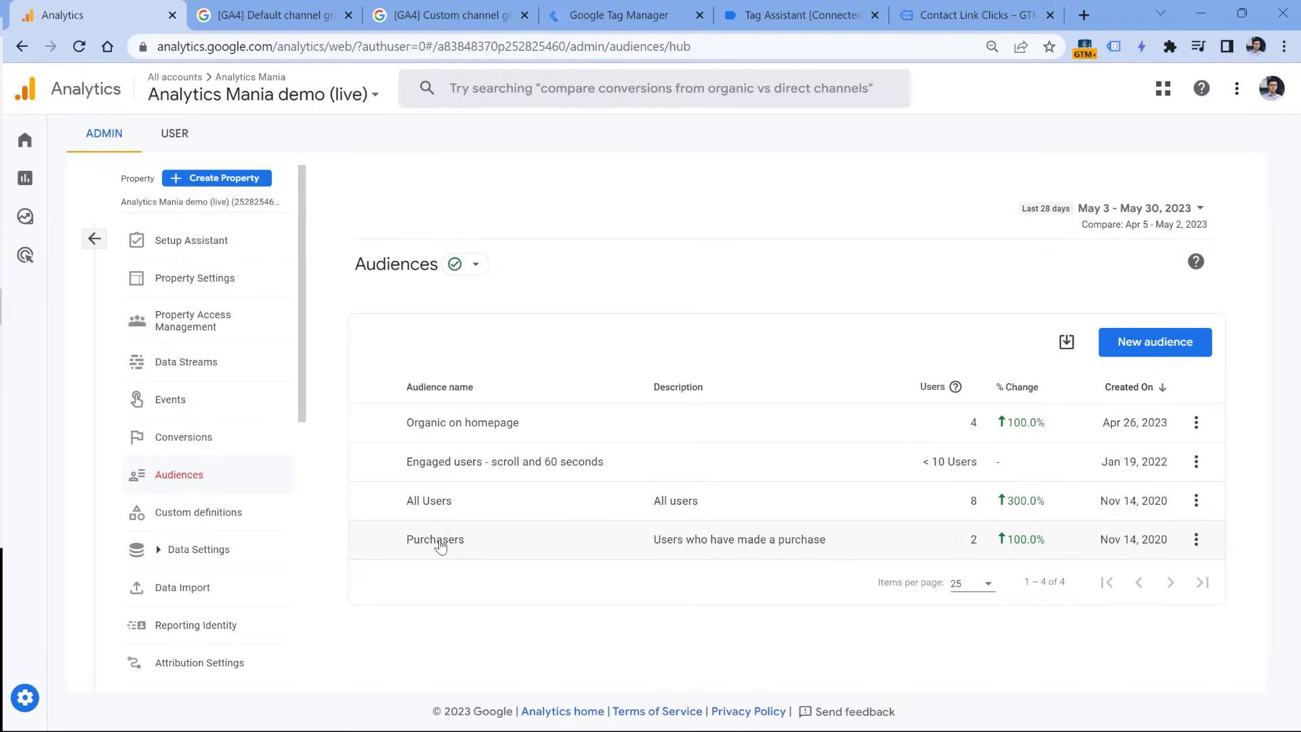
mouse_move(435, 546)
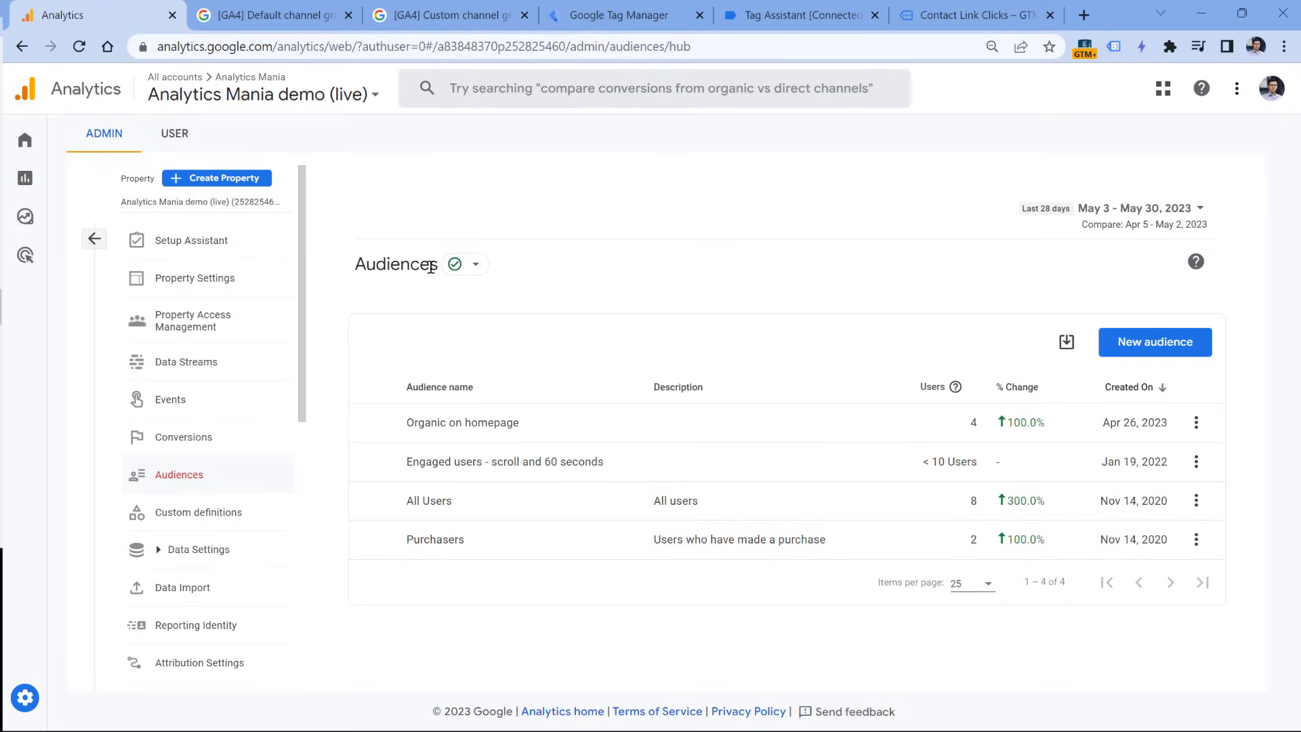
mouse_move(509, 468)
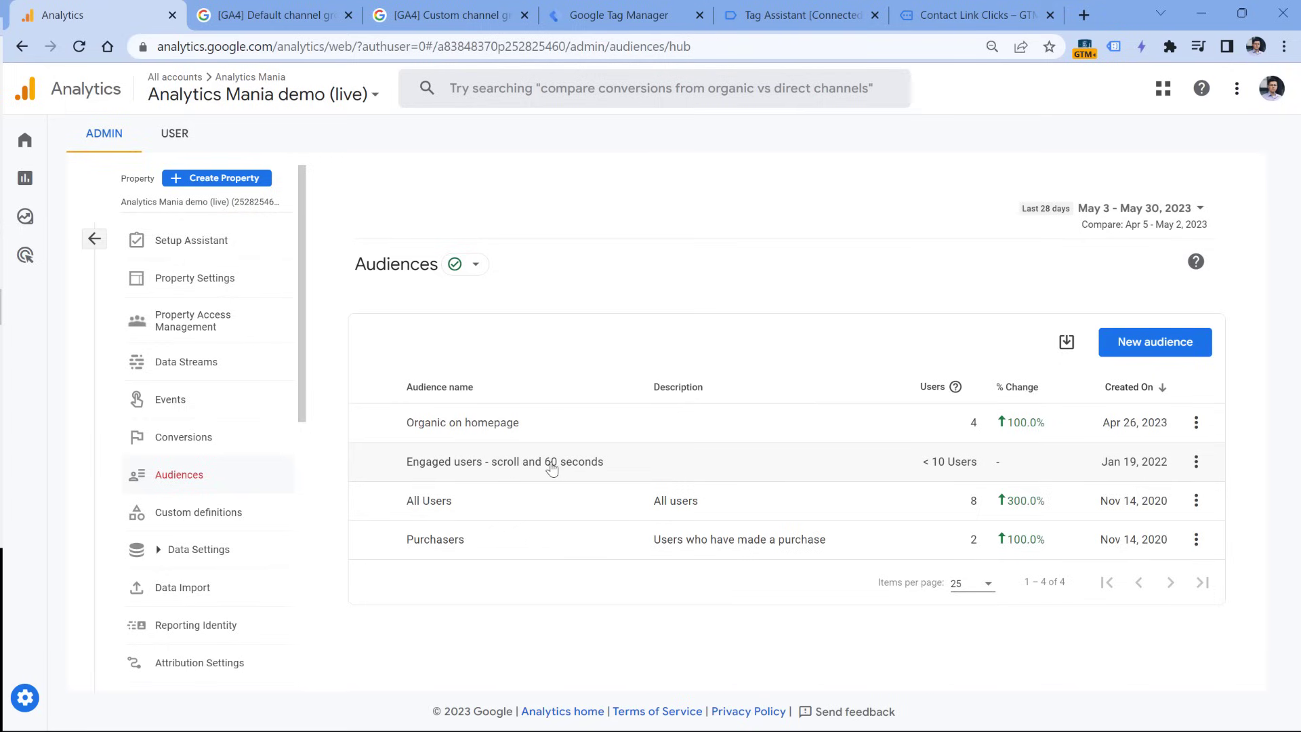
mouse_move(512, 468)
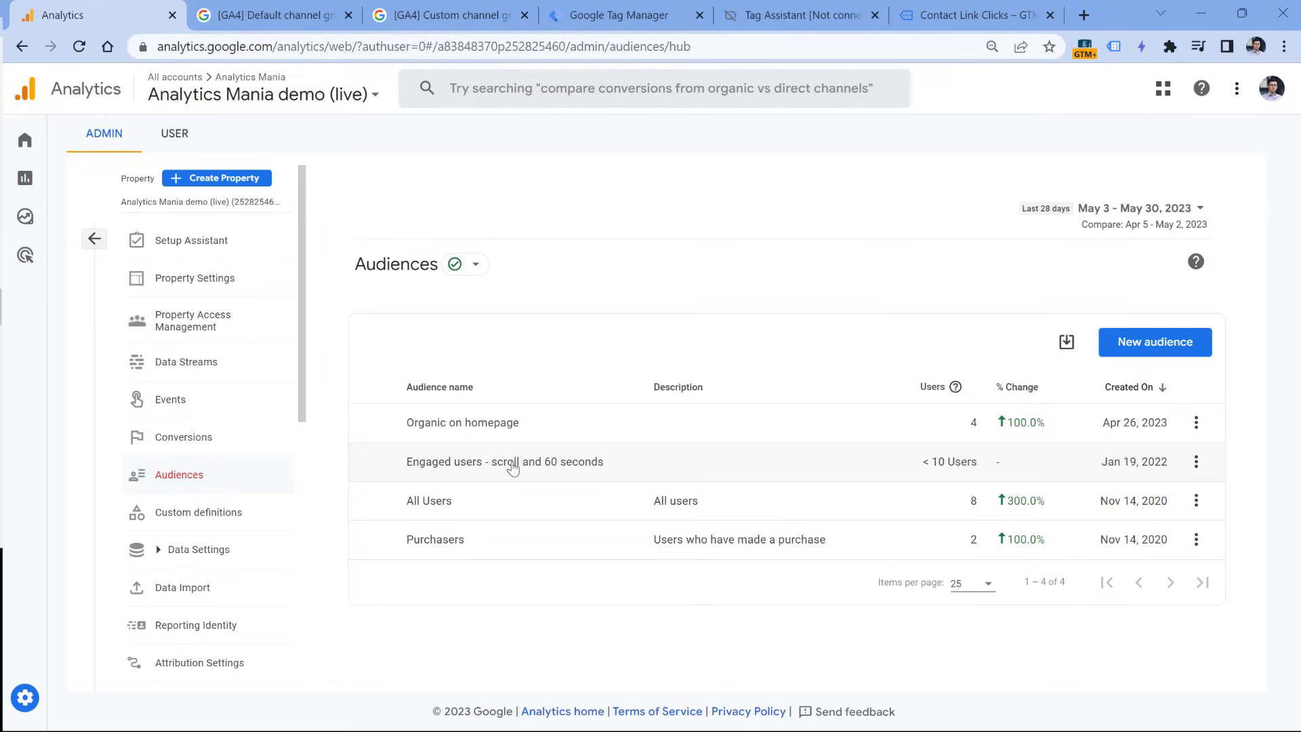
Step: Create a new custom audience from scratch and start a new audience trigger
click(1154, 342)
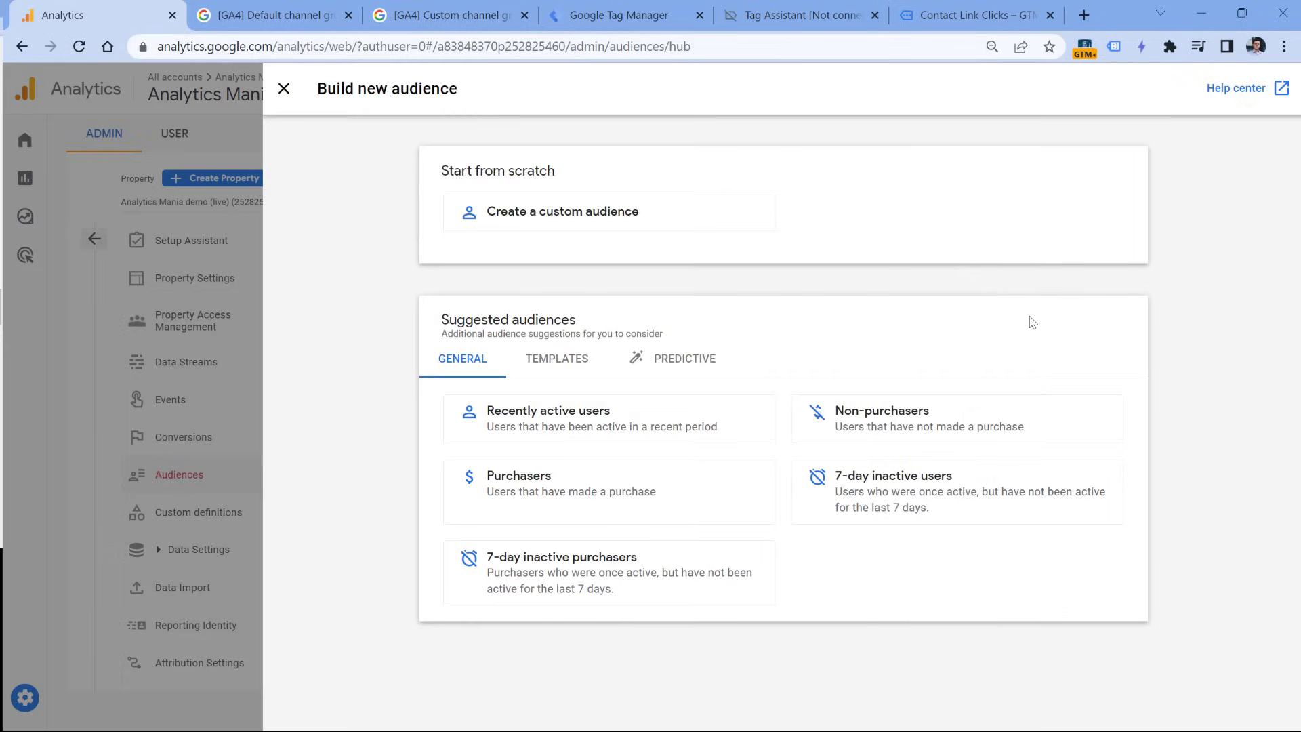
click(561, 212)
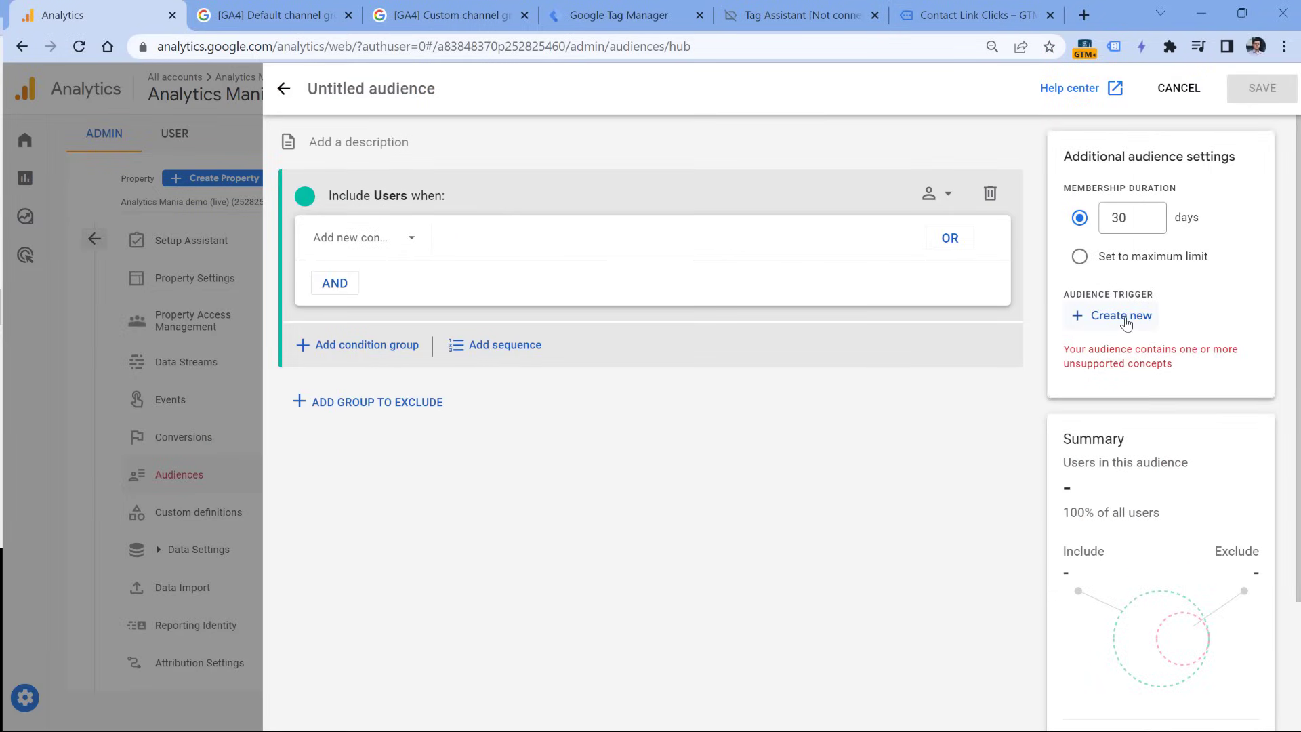
mouse_move(1119, 320)
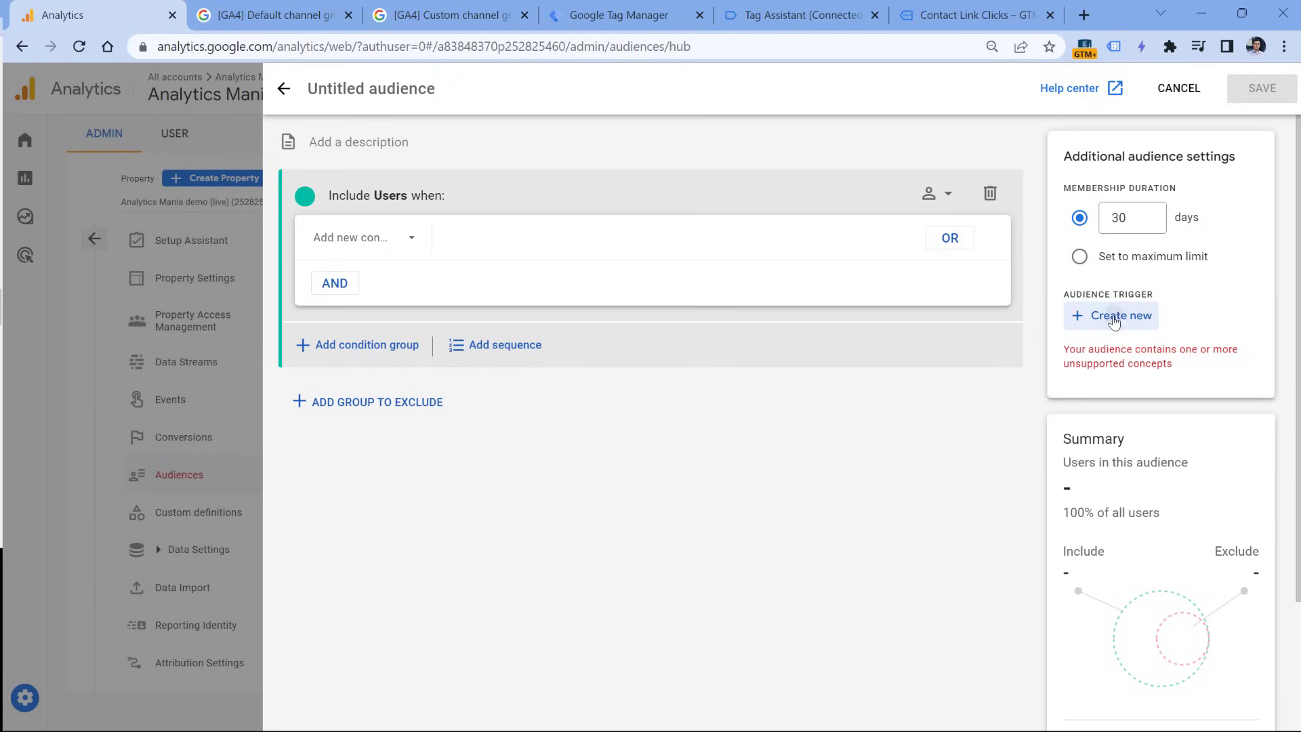
click(1122, 316)
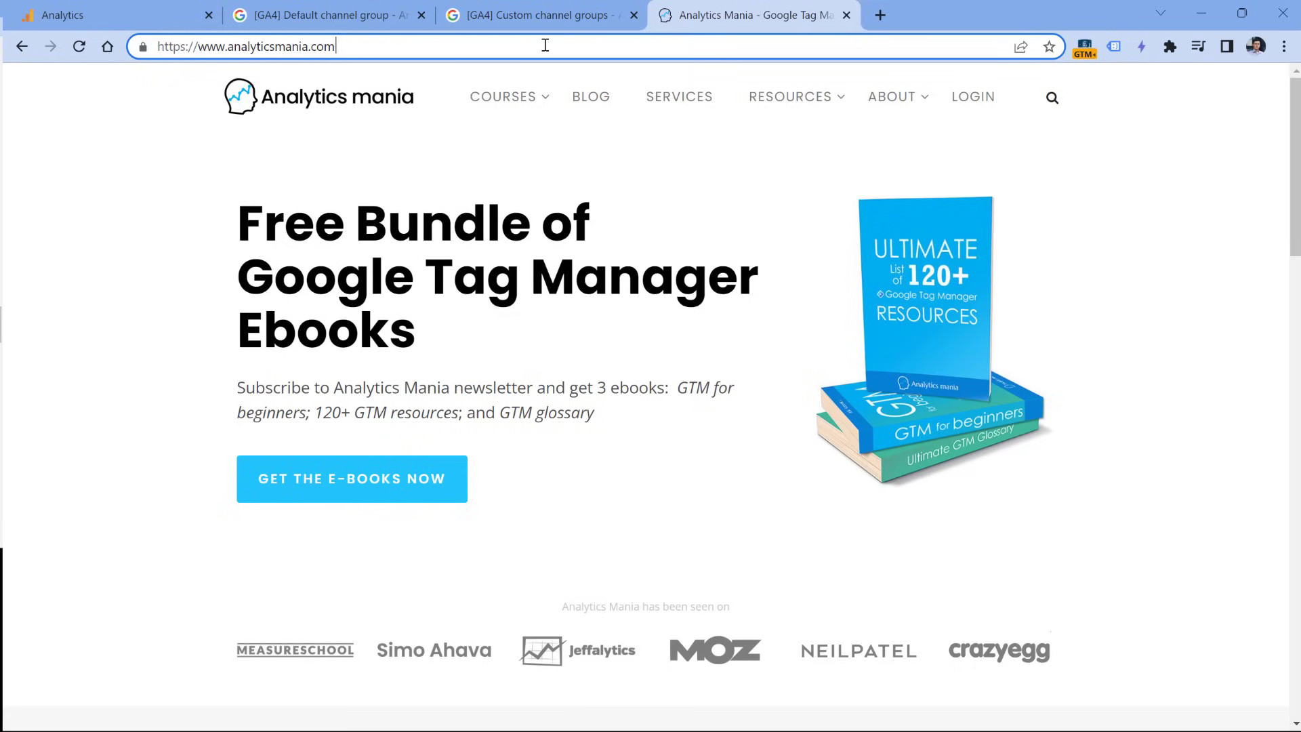
Step: Append '?ut' after the analyticsmania.com URL to begin the UTM query string
text(?ut)
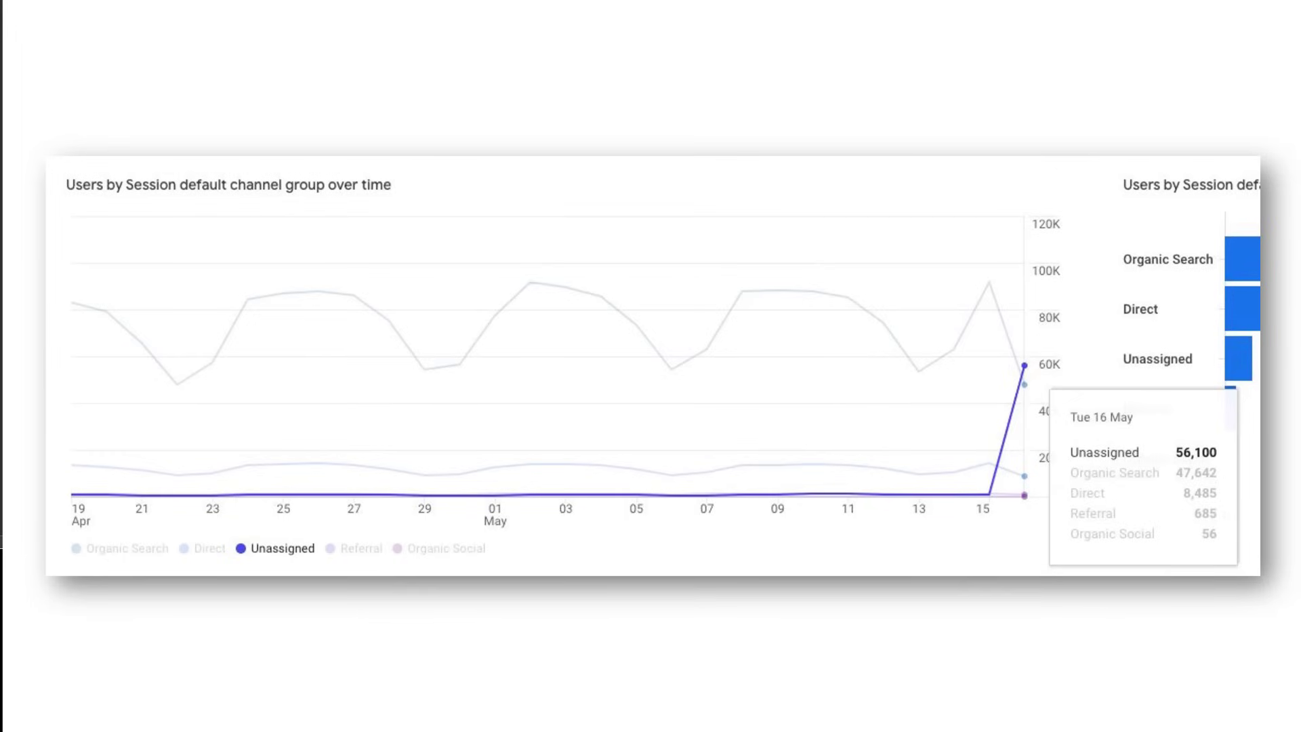
mouse_move(407, 382)
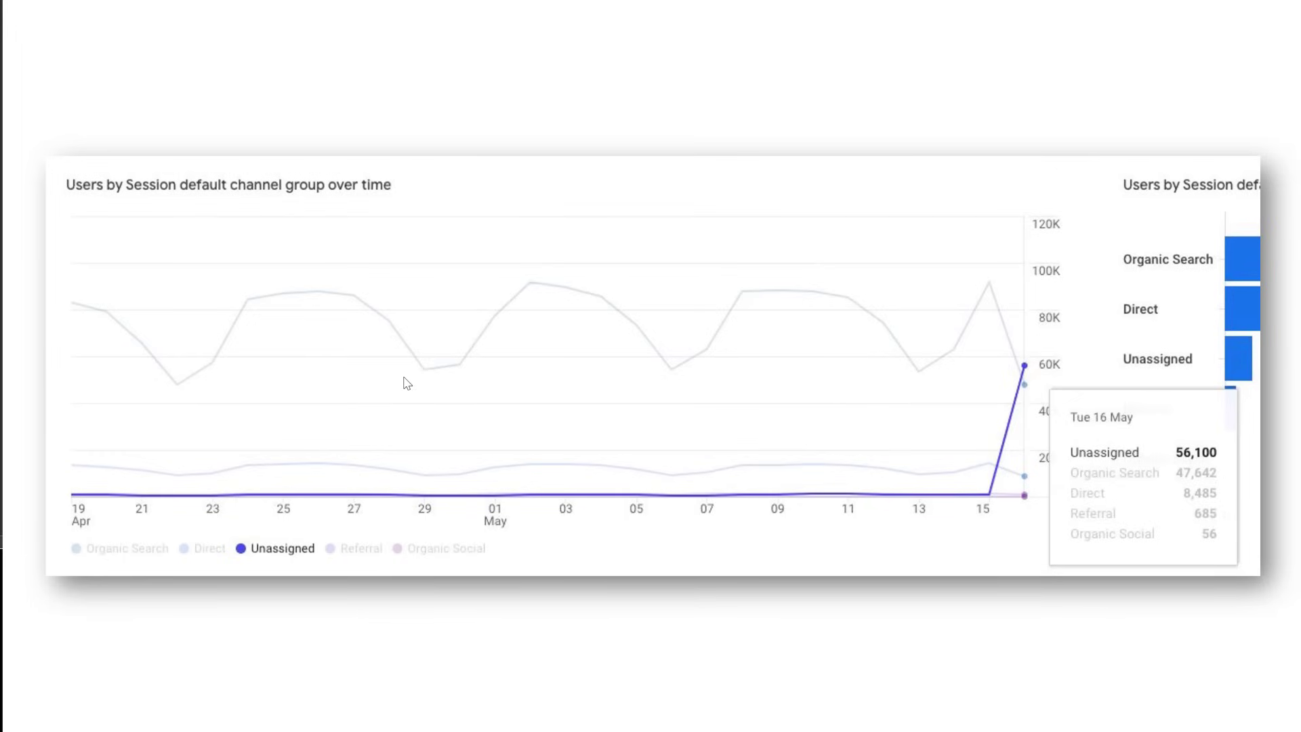
mouse_move(986, 412)
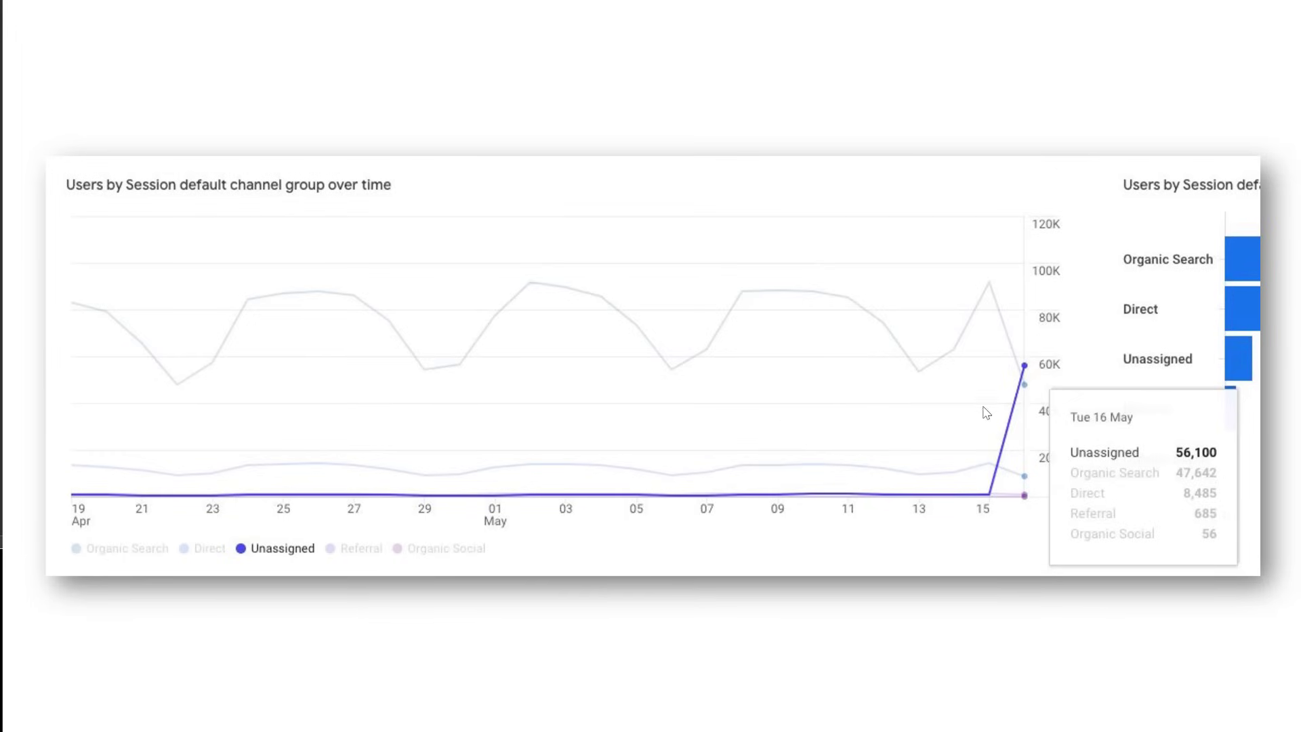
mouse_move(1029, 371)
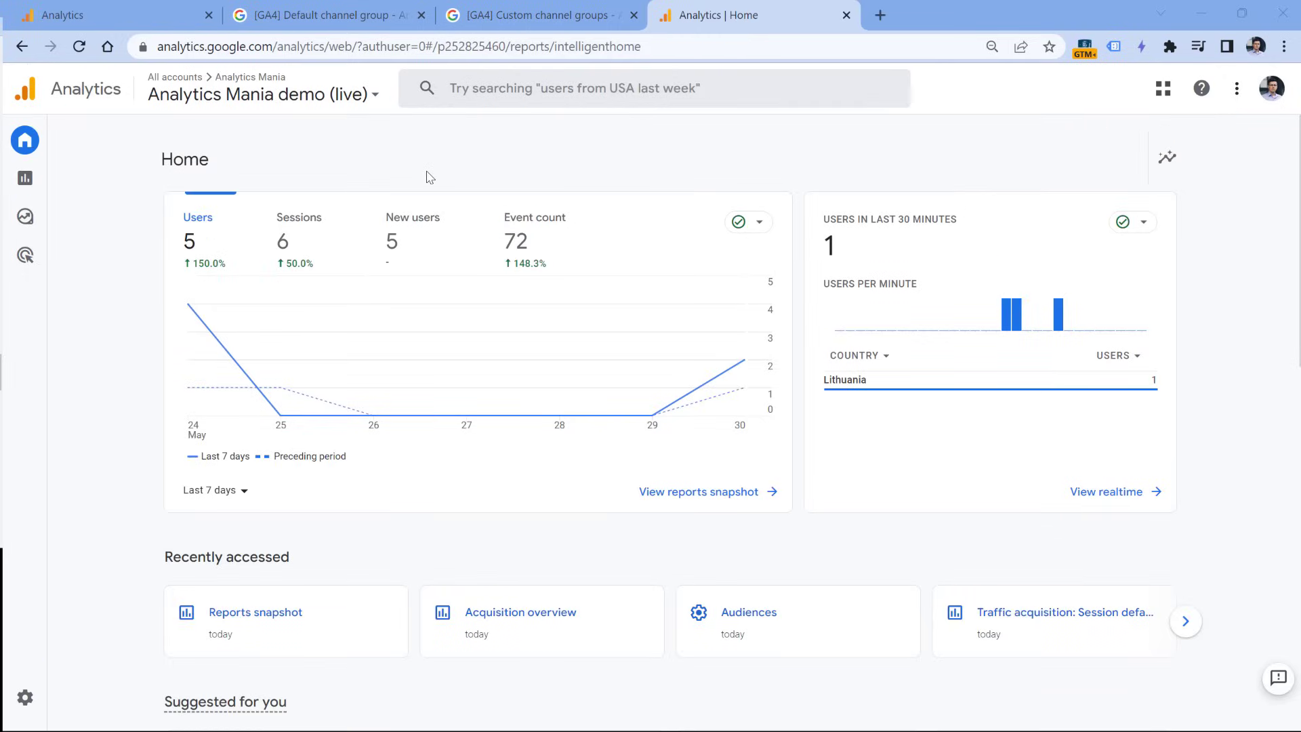
mouse_move(439, 160)
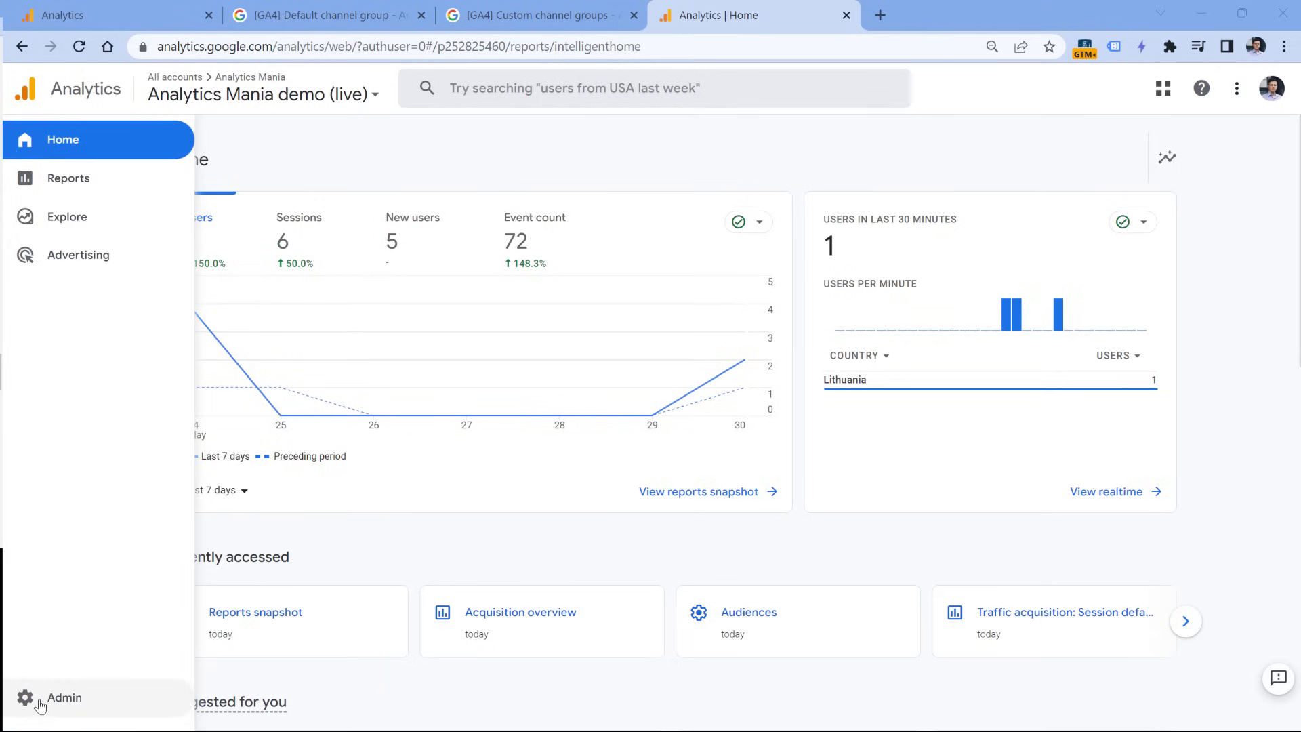
Step: Go through Admin to Reporting Identity and expand Show all so Device-based appears
click(63, 697)
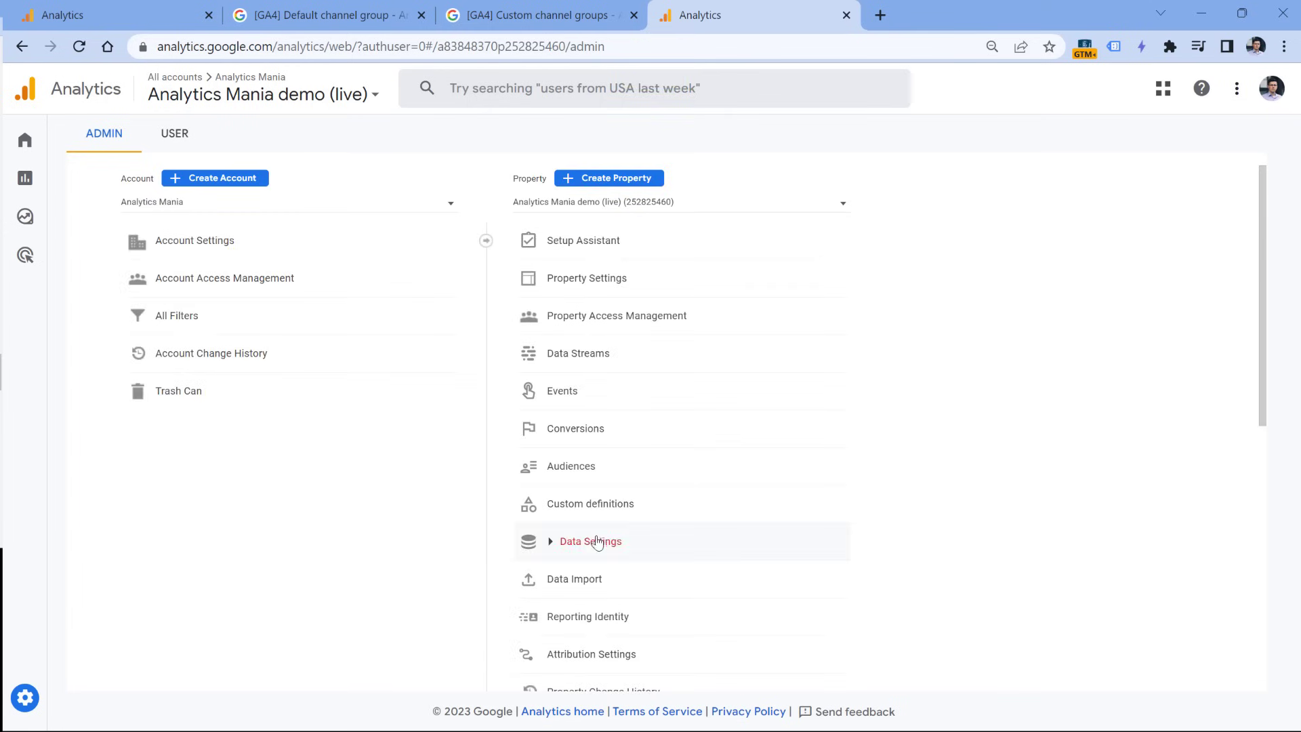
click(586, 615)
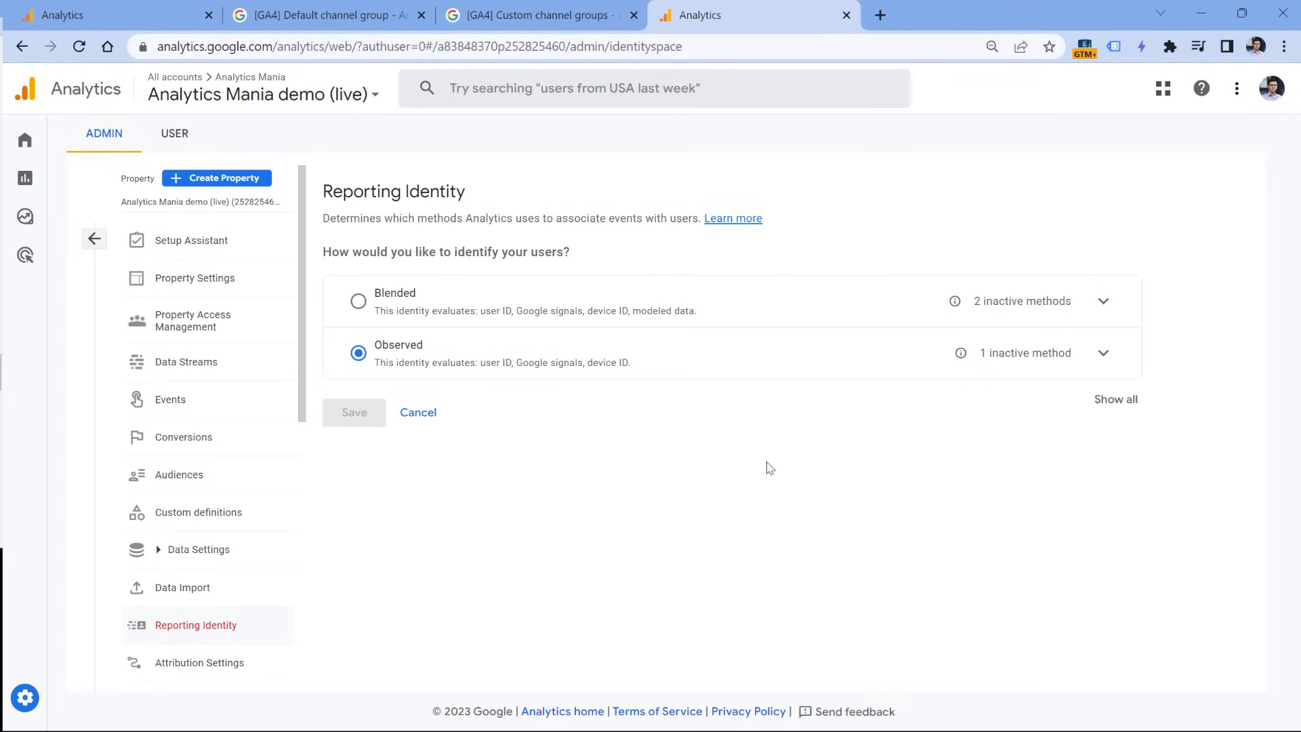
click(1115, 398)
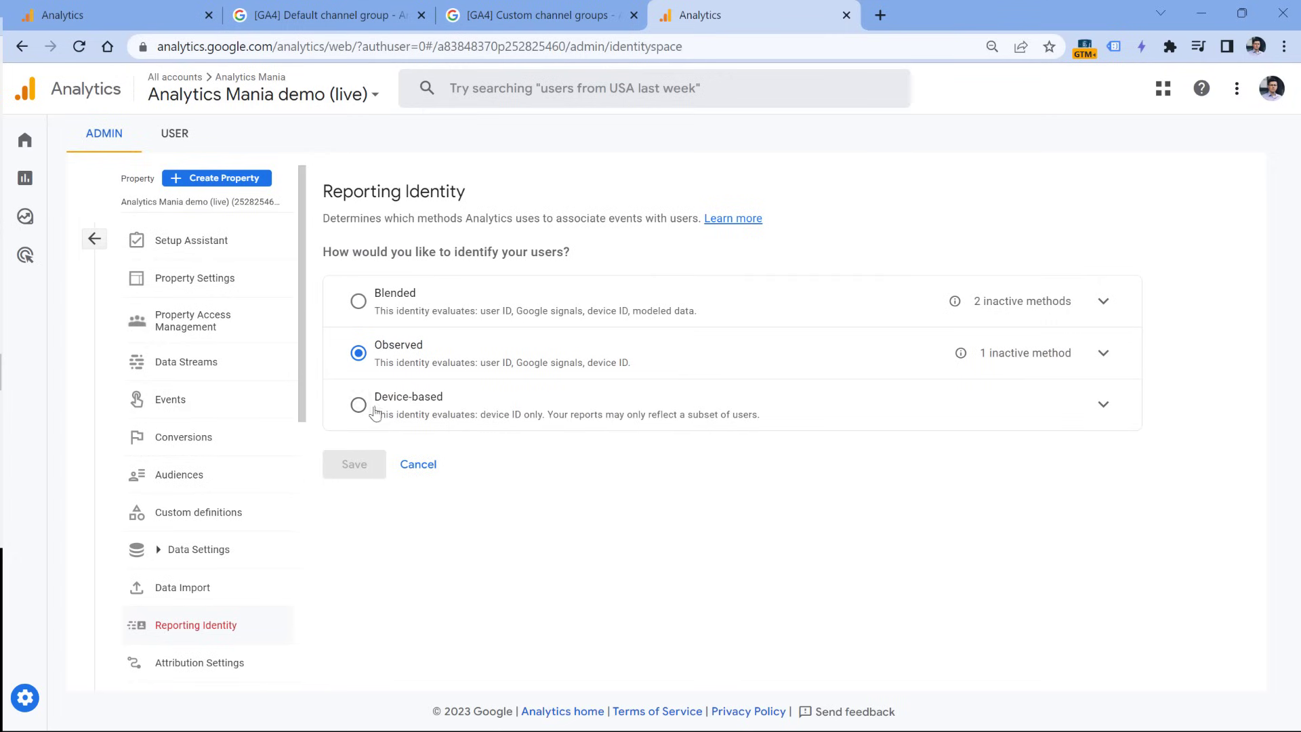
mouse_move(363, 465)
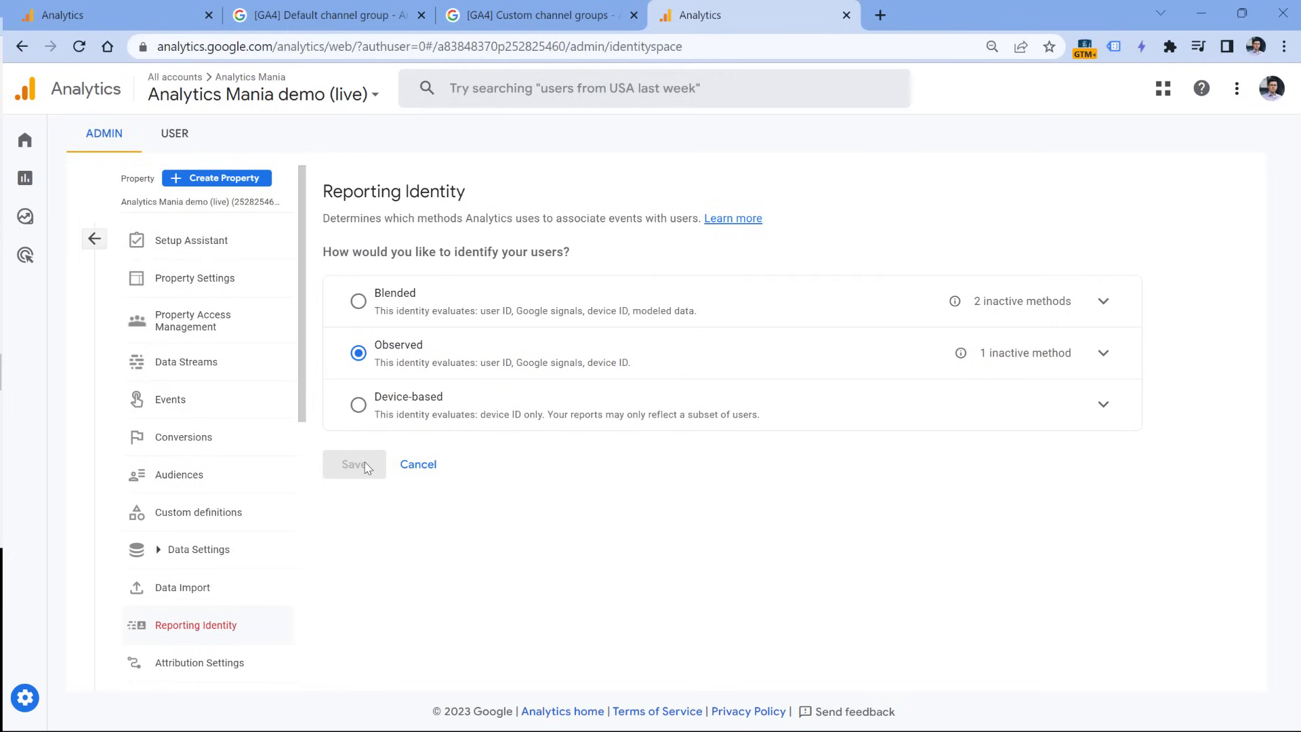